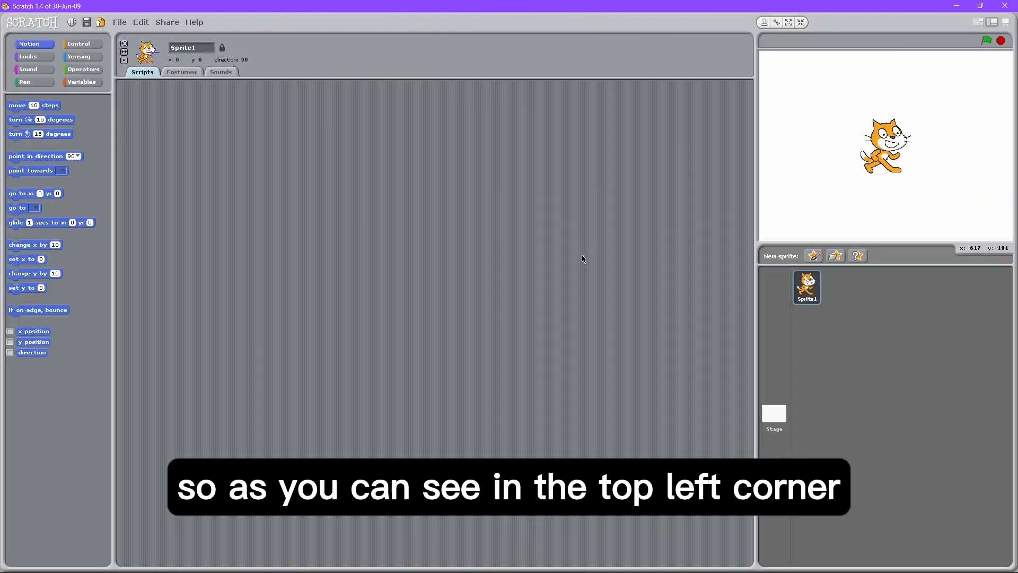
# - Browse the stage and cat sprite scripts and the Pen, Sensing, Sound and Motion palettes
pyautogui.click(813, 256)
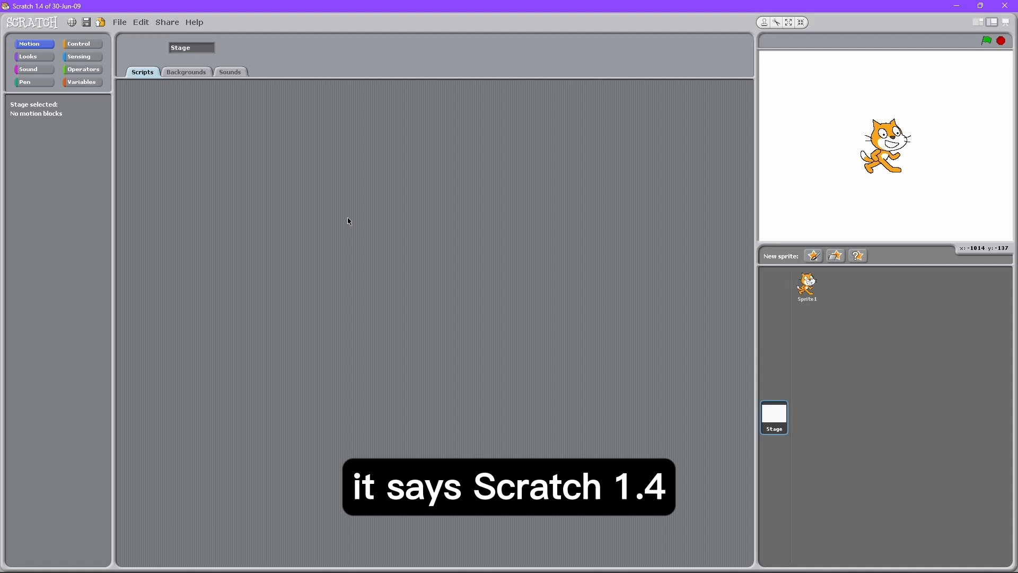
pyautogui.click(806, 287)
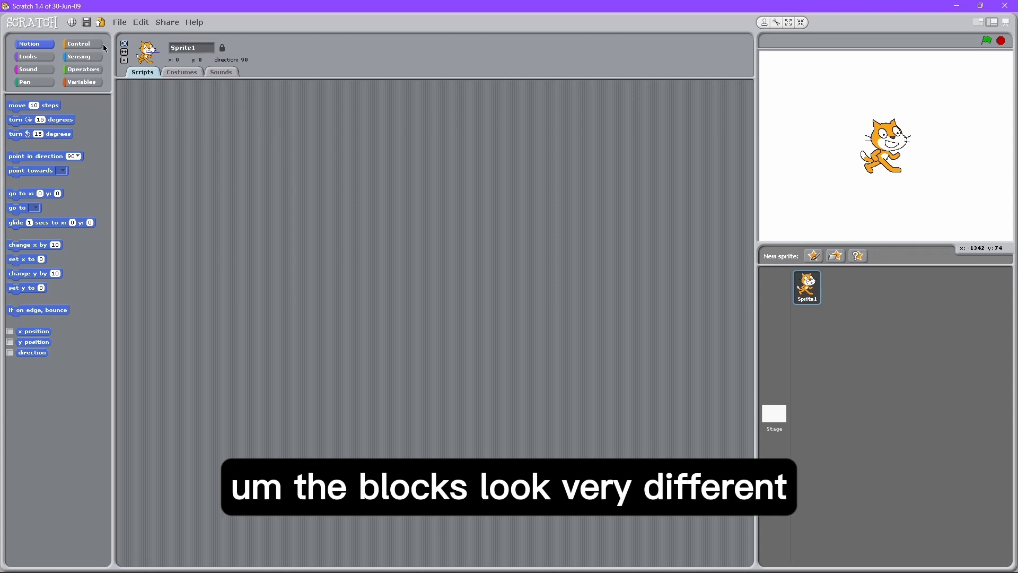
pyautogui.click(24, 81)
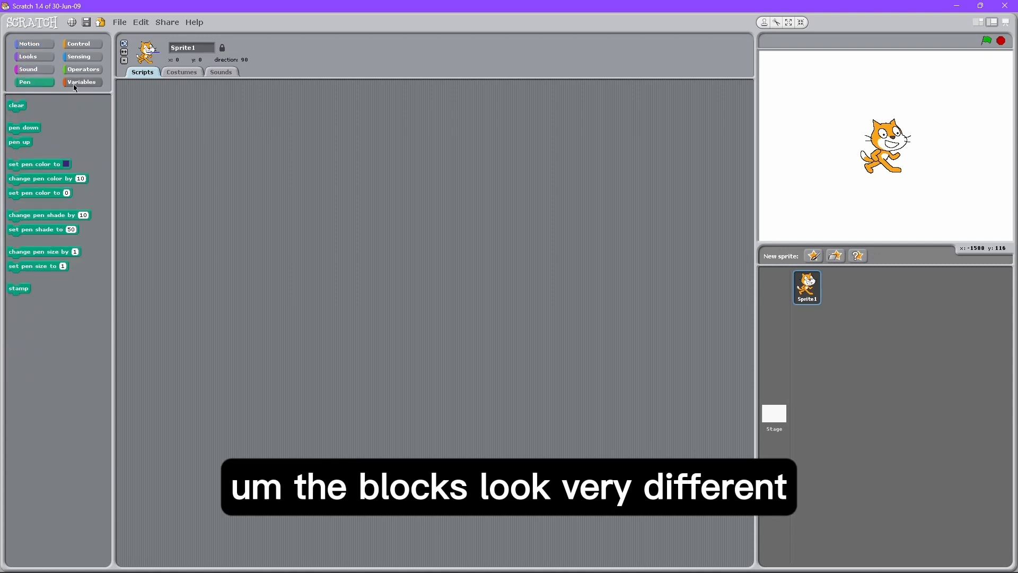
pyautogui.click(82, 57)
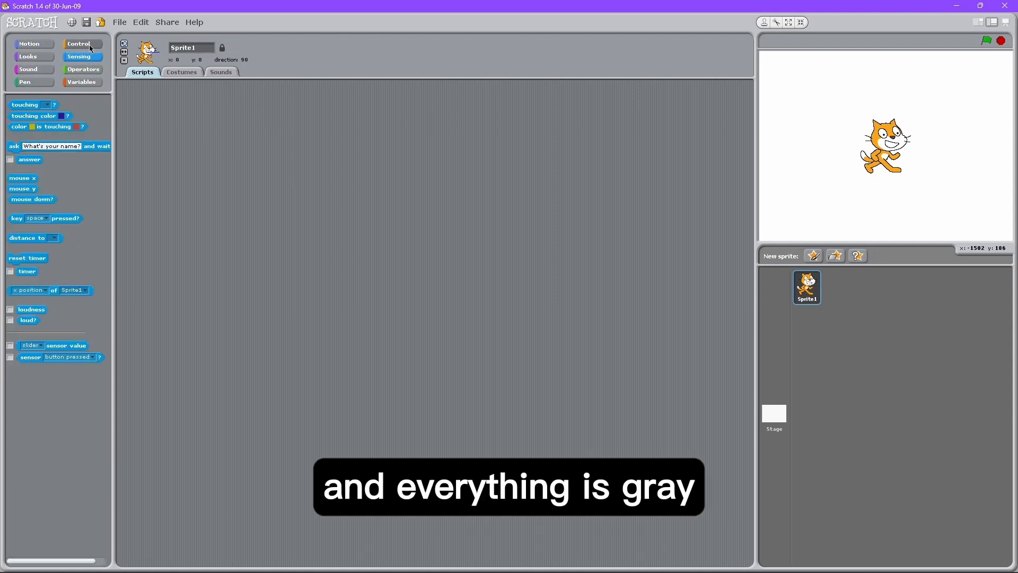
pyautogui.click(33, 69)
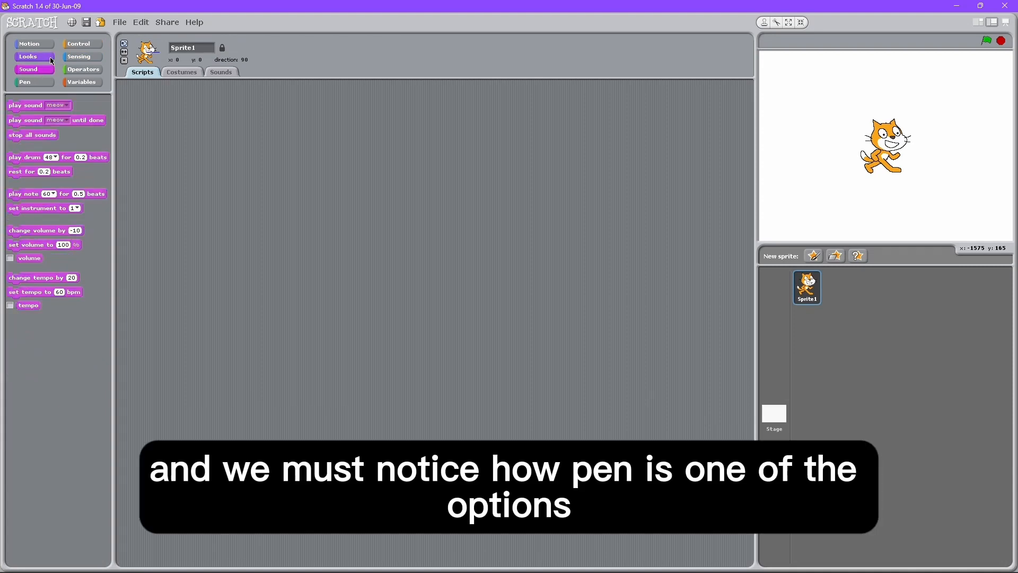
pyautogui.click(25, 82)
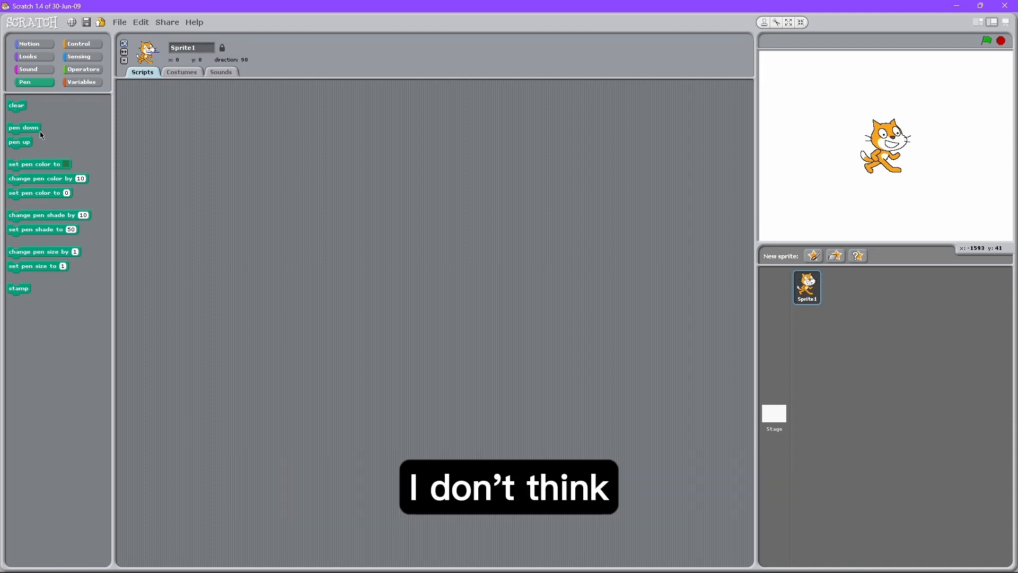
pyautogui.click(82, 69)
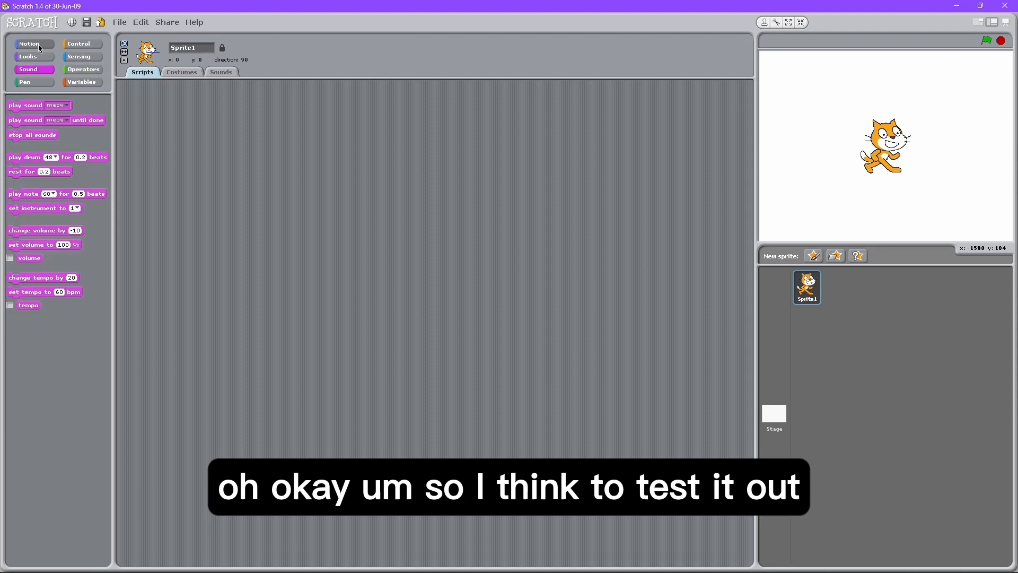
pyautogui.click(30, 44)
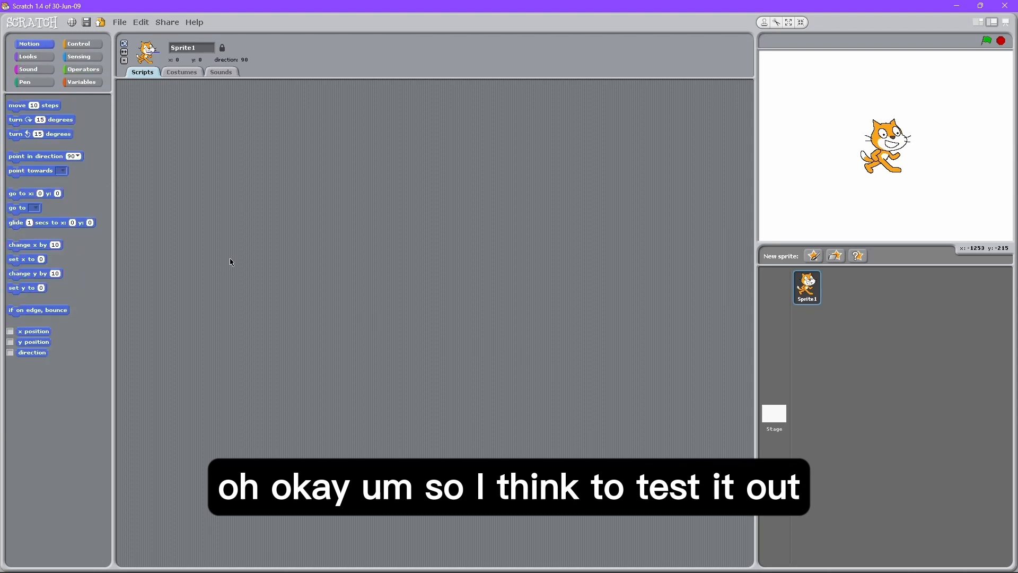
pyautogui.moveTo(227, 118)
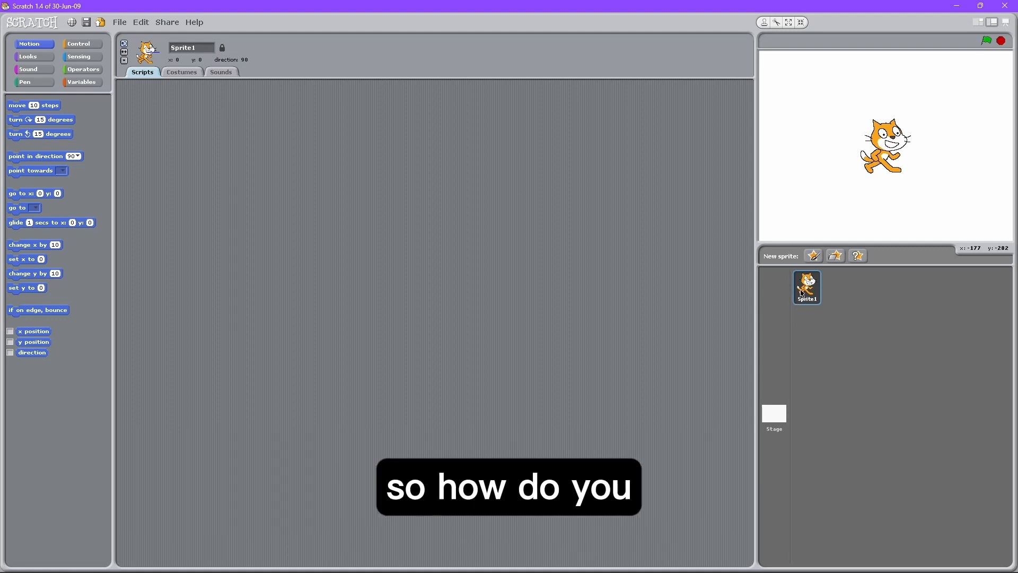
pyautogui.rightClick(807, 288)
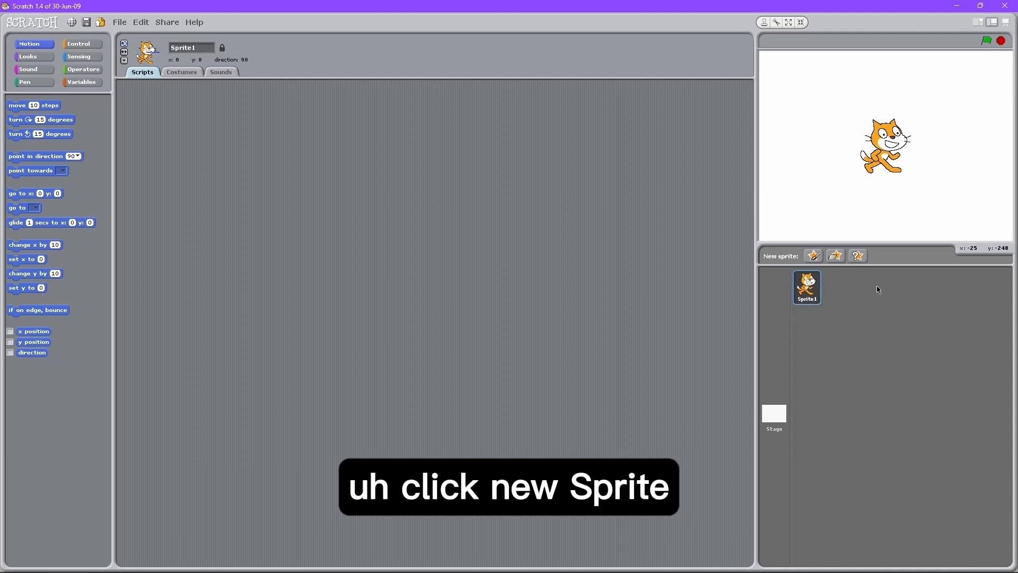
# - Paint a smiling round face with a pointed hat, arms and legs, set its center, and zoom
pyautogui.click(813, 256)
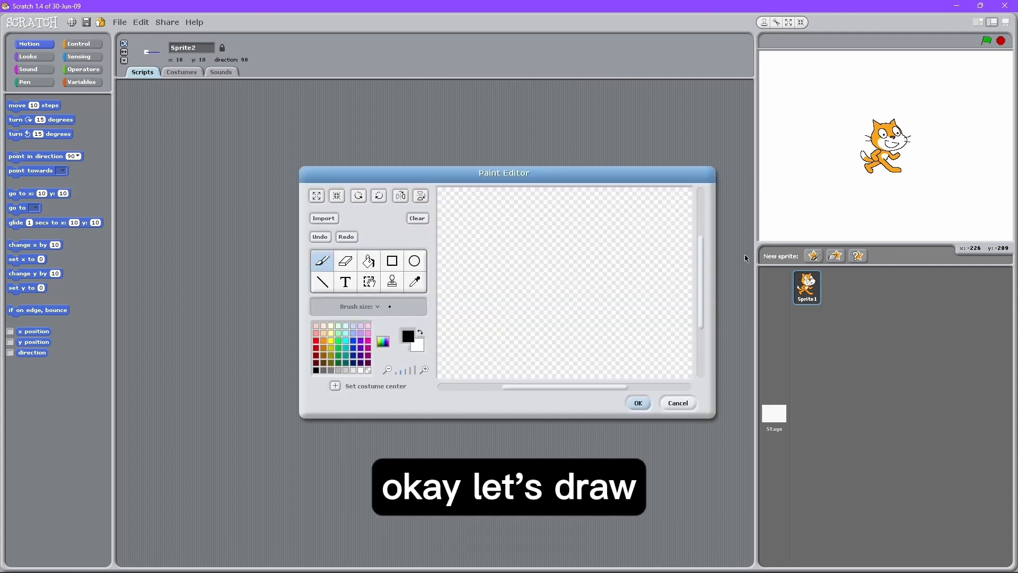
pyautogui.moveTo(520, 312); pyautogui.dragTo(594, 312)
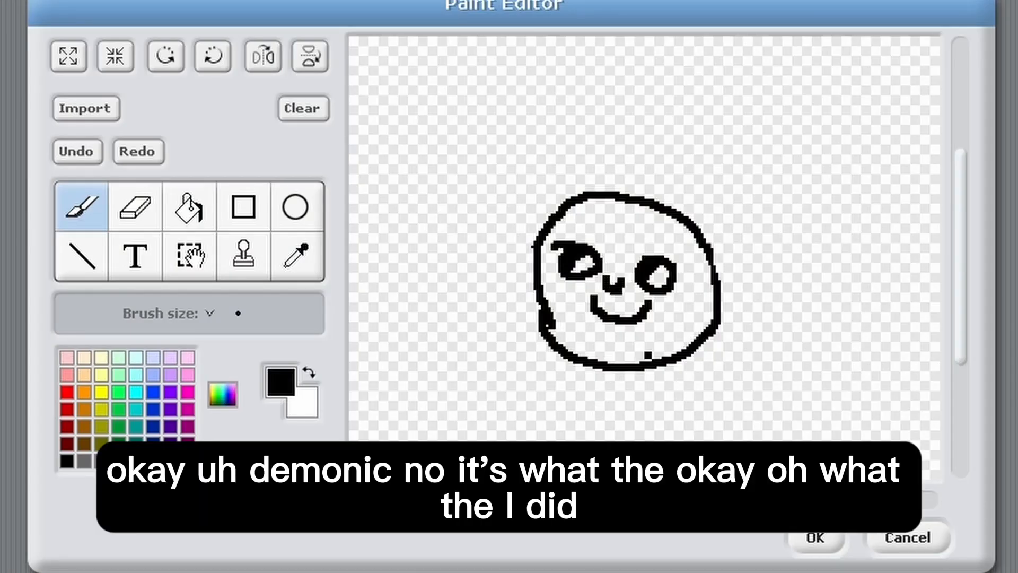
pyautogui.moveTo(727, 280); pyautogui.dragTo(793, 266)
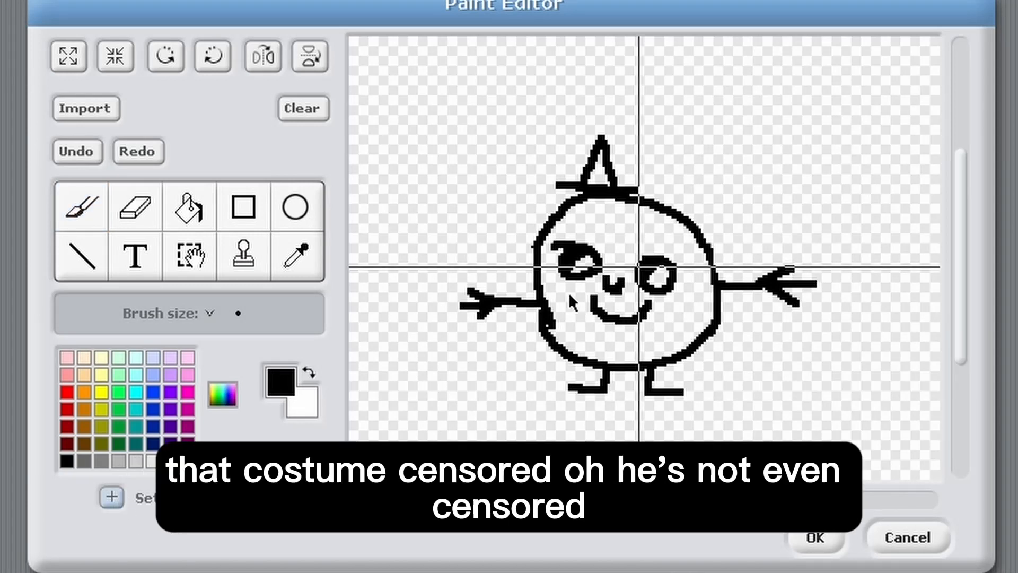
pyautogui.click(189, 258)
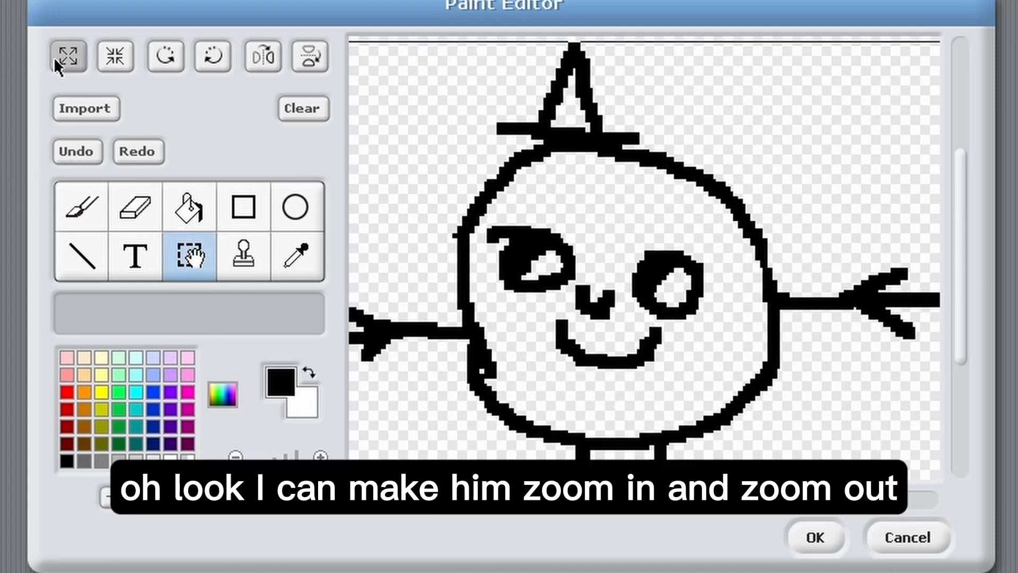
pyautogui.click(112, 56)
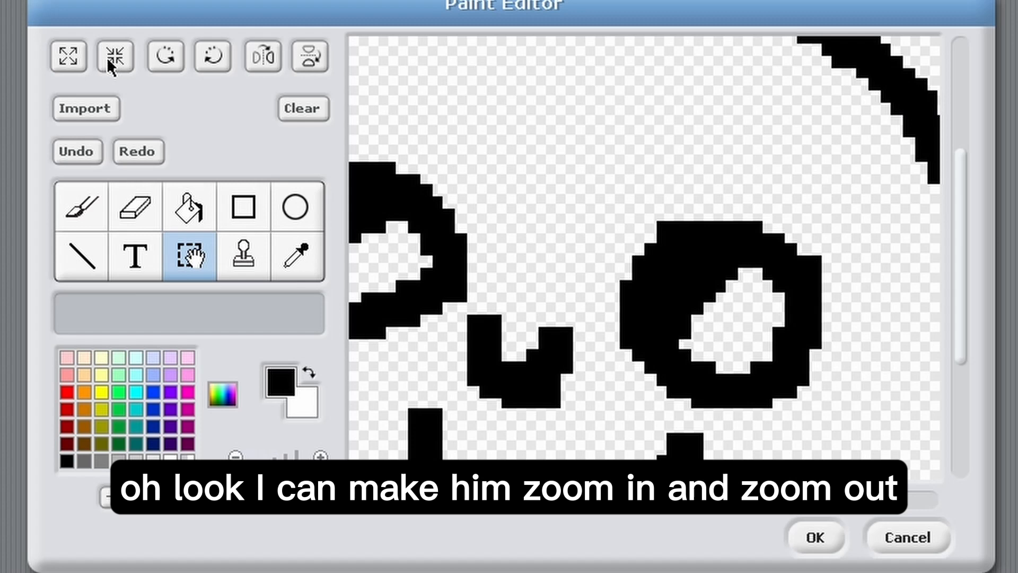
pyautogui.click(114, 55)
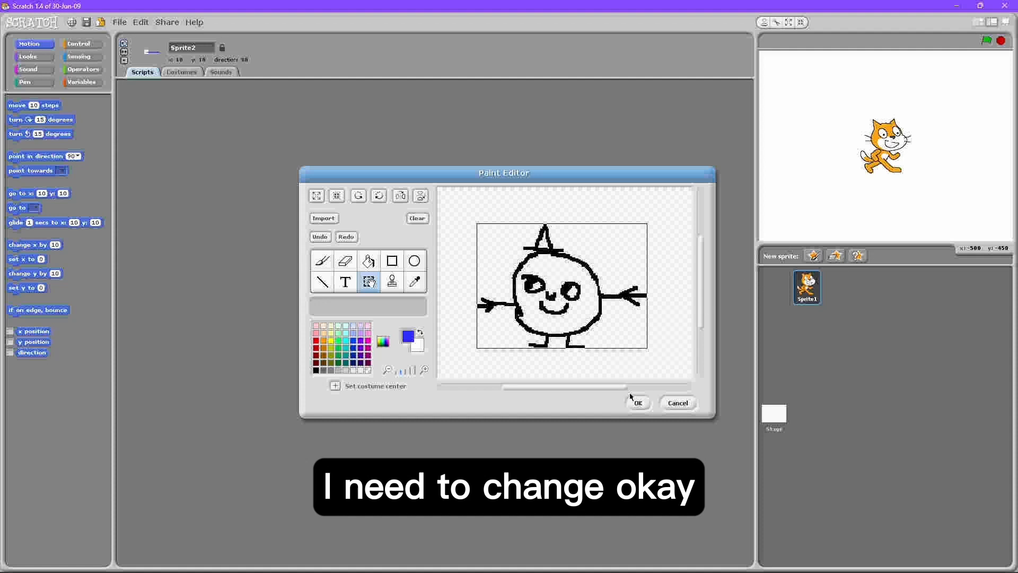
# - Save the painted creature and loop change x by 10 and change y by 10 forever
pyautogui.click(638, 403)
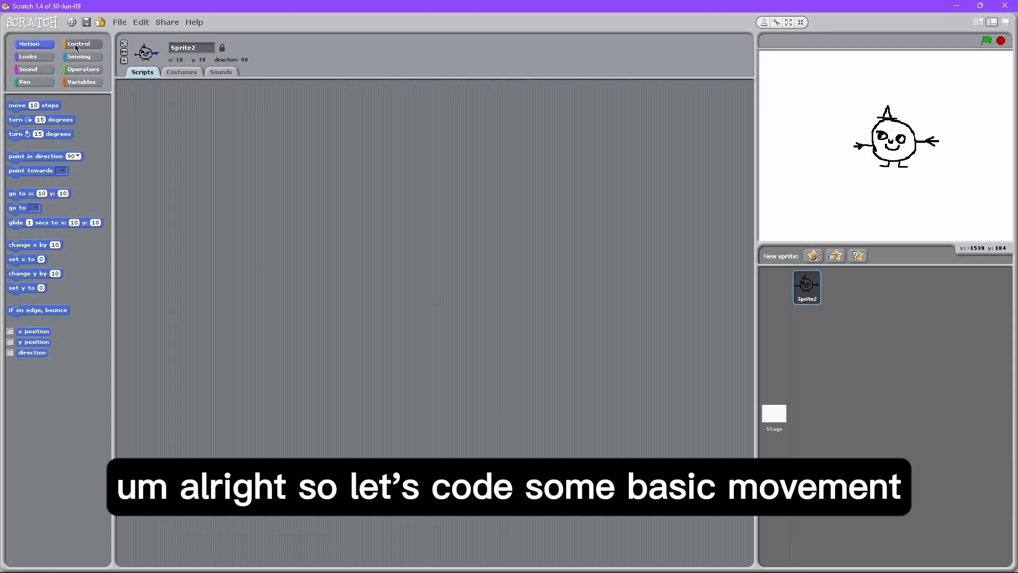
pyautogui.click(80, 44)
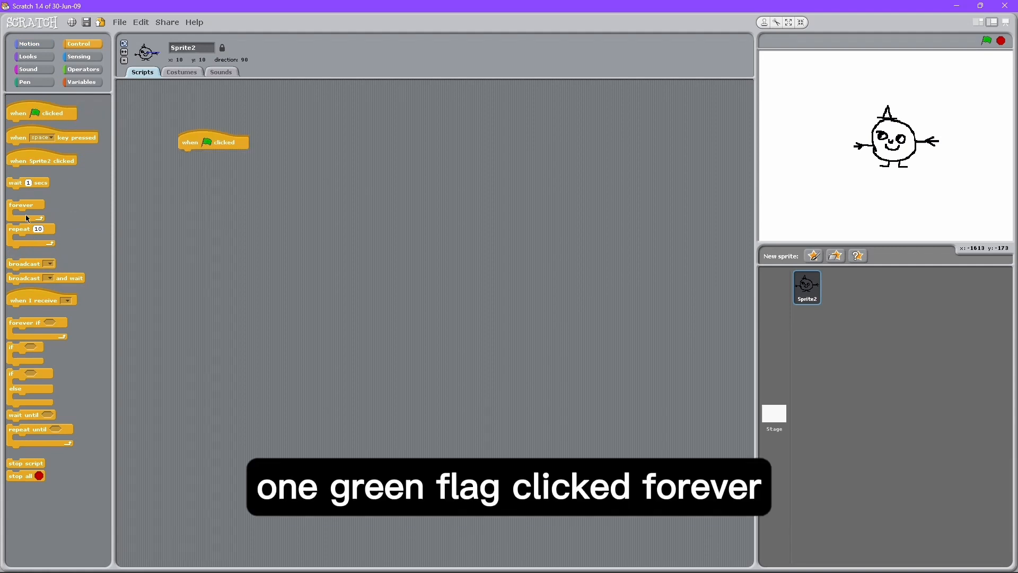
pyautogui.click(26, 44)
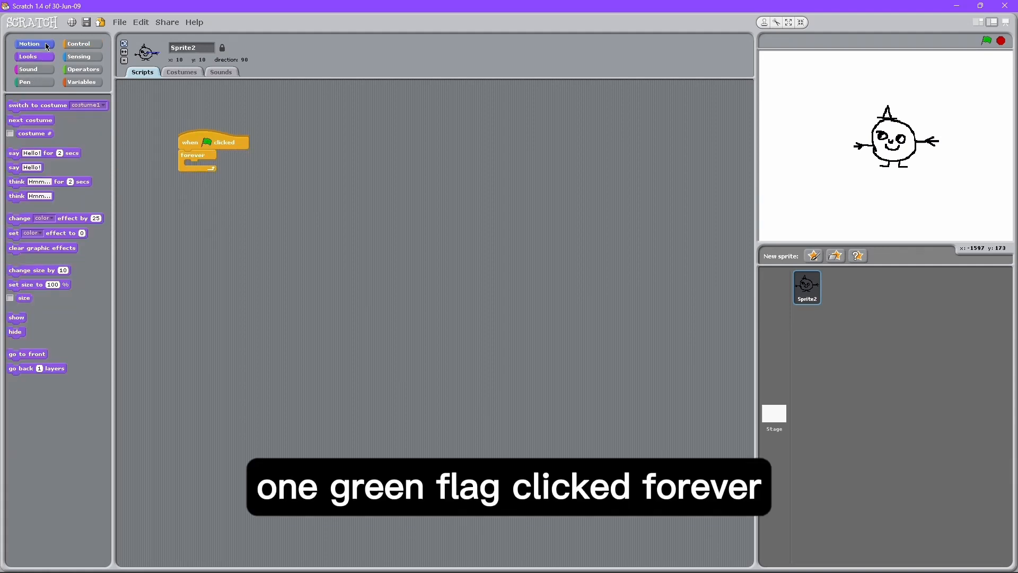
pyautogui.click(29, 44)
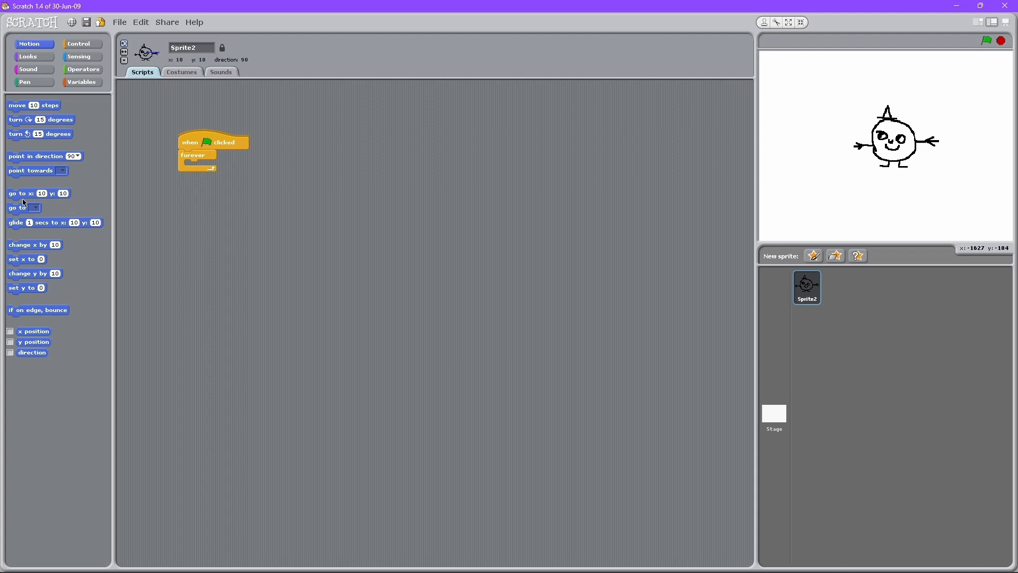
pyautogui.moveTo(32, 170); pyautogui.dragTo(204, 166)
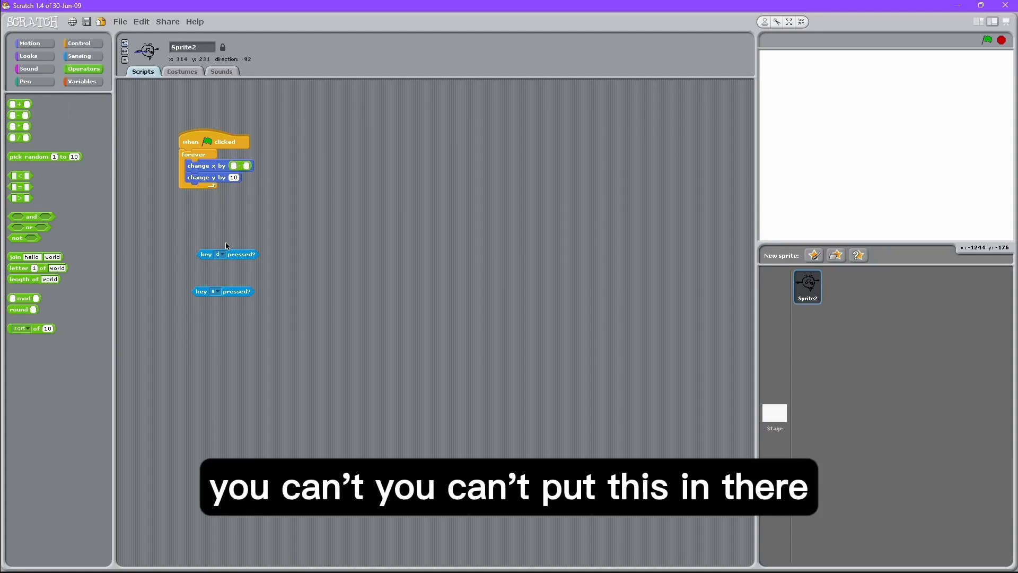
pyautogui.moveTo(227, 254); pyautogui.dragTo(260, 165)
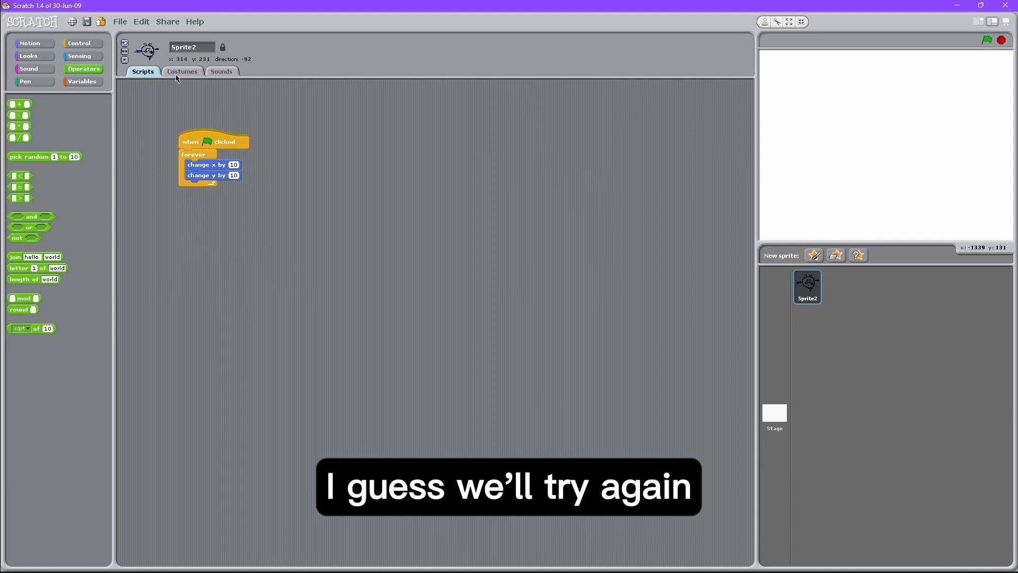
# - Add an if block and duplicate it into key checks for w, a, s and d
pyautogui.click(82, 43)
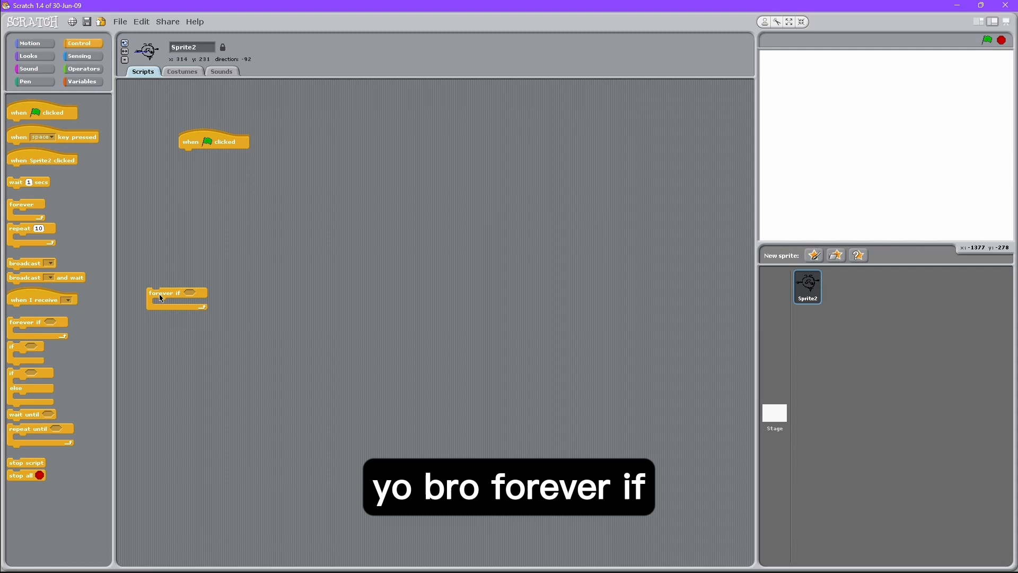
pyautogui.moveTo(167, 293); pyautogui.dragTo(194, 154)
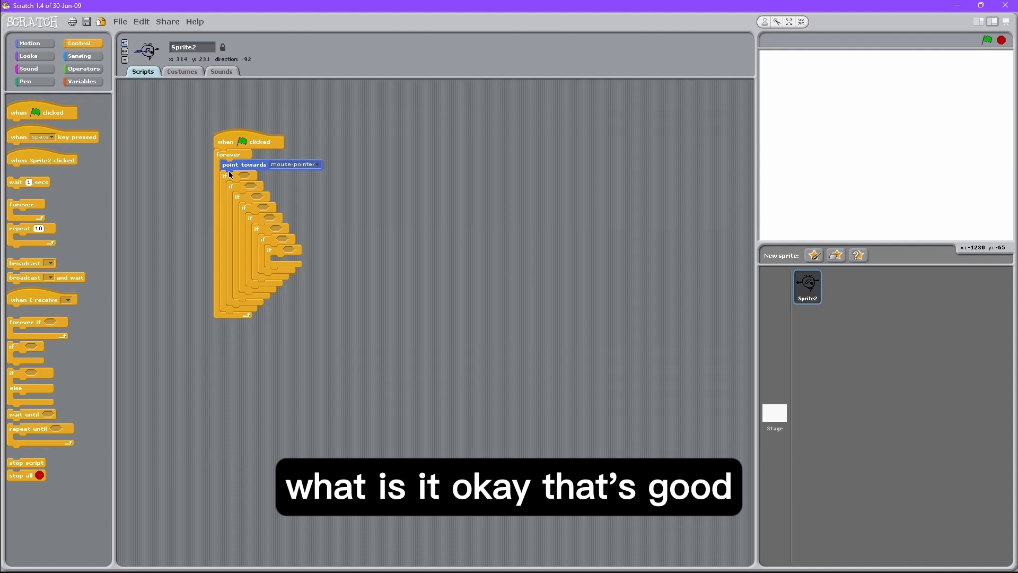
pyautogui.rightClick(230, 174)
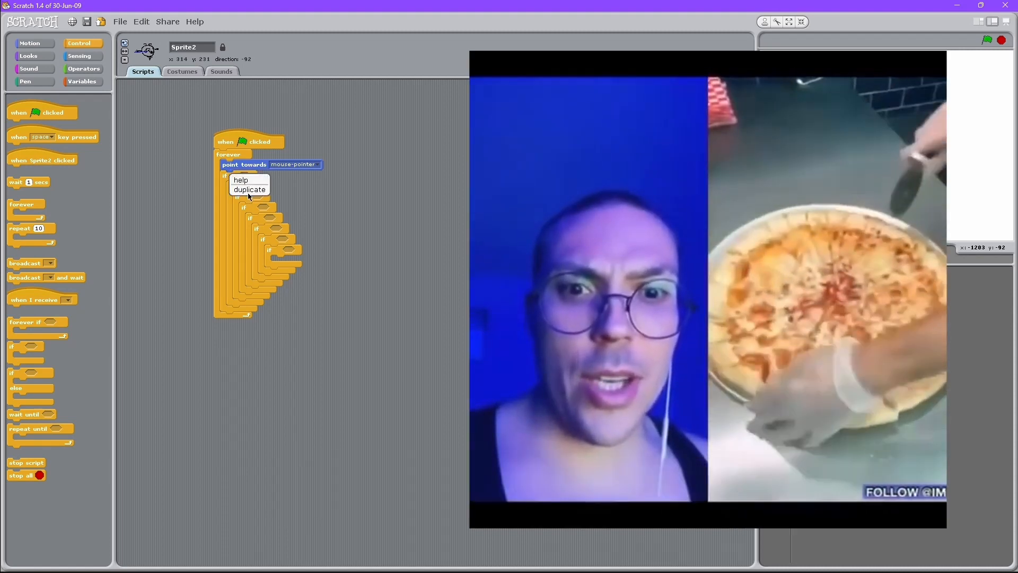
pyautogui.click(250, 189)
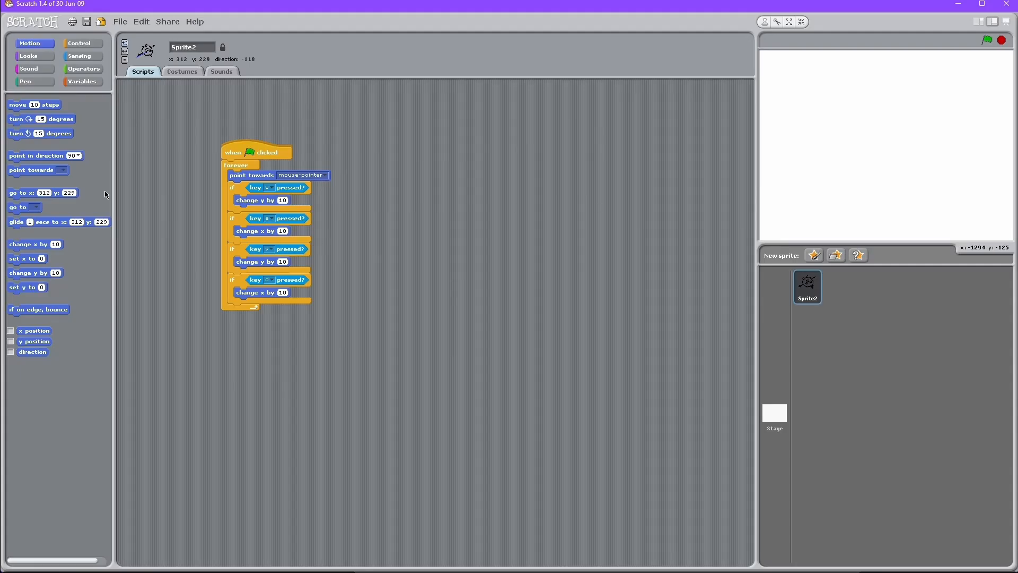
# - Add go to x:0 y:0, test the WASD keys, and change two key checks to -10
pyautogui.click(31, 56)
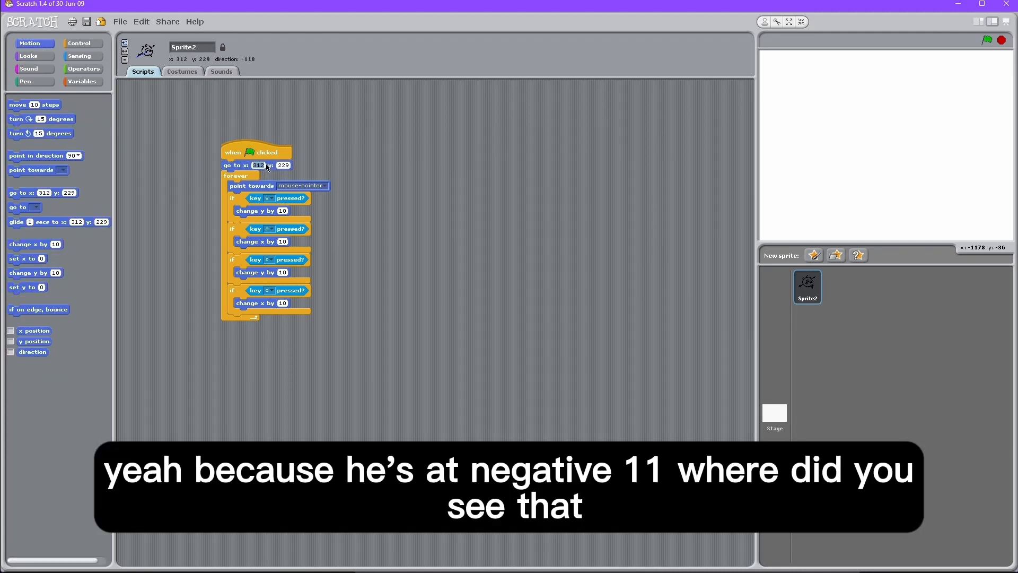
pyautogui.write('0')
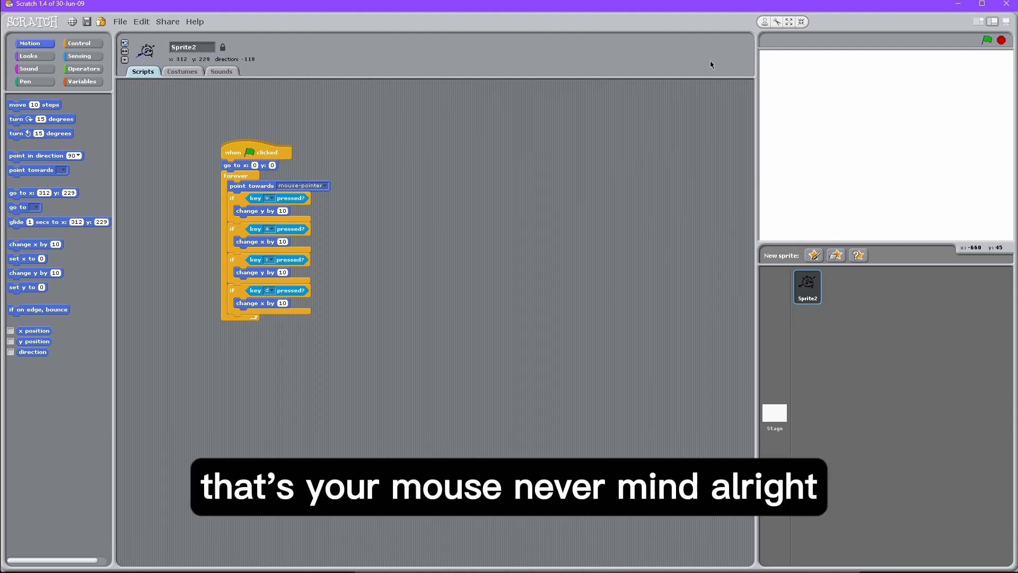
pyautogui.moveTo(992, 194)
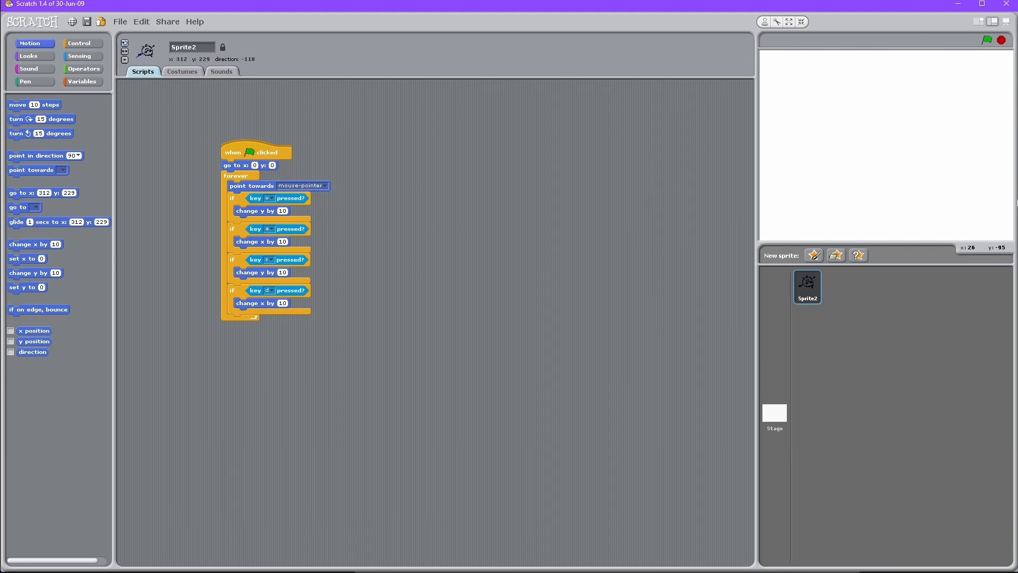
pyautogui.moveTo(946, 69)
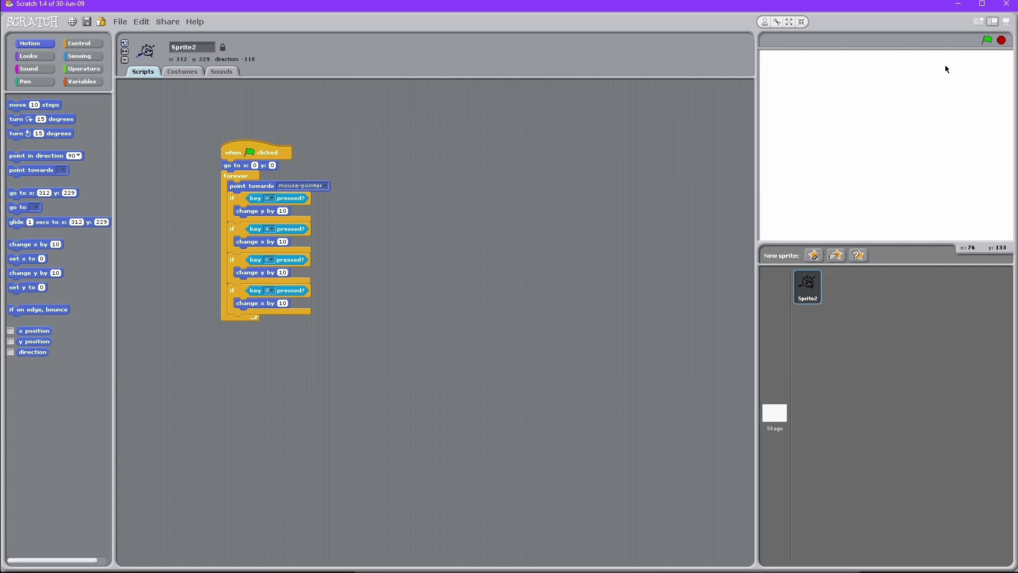
pyautogui.click(986, 40)
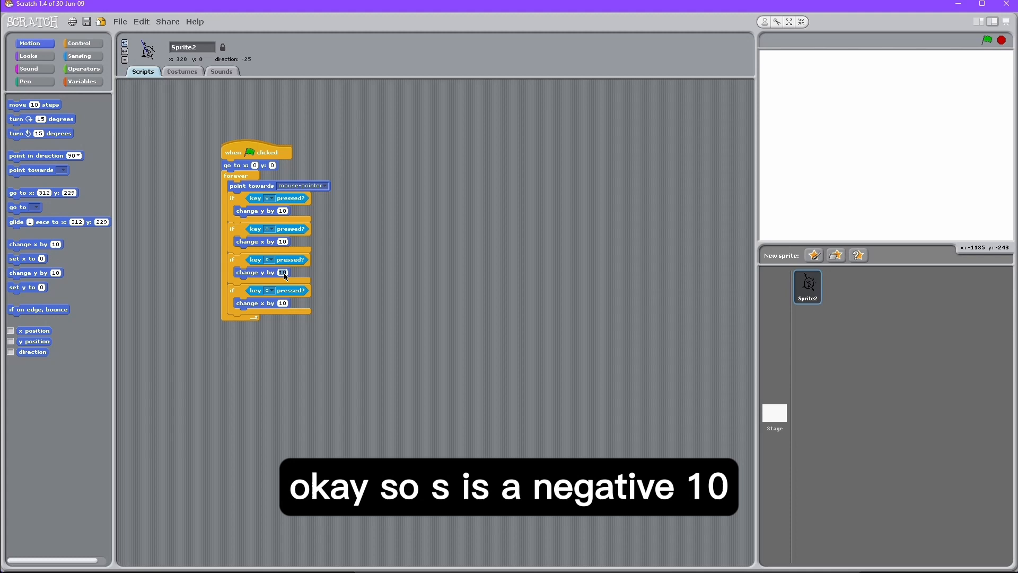
pyautogui.write('-10')
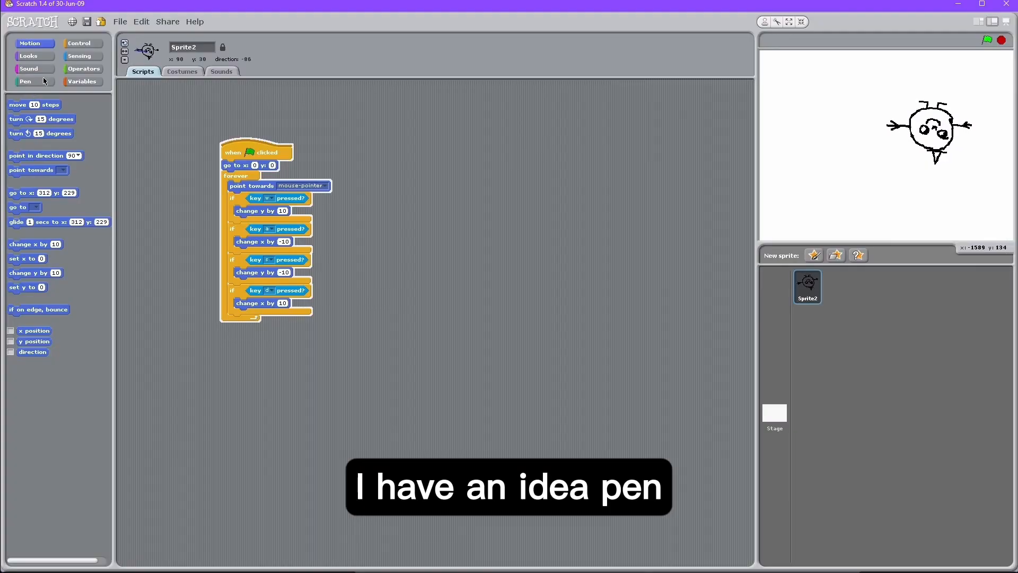
# - Add stamp to the forever loop and clear under the hat, then run full screen
pyautogui.click(24, 82)
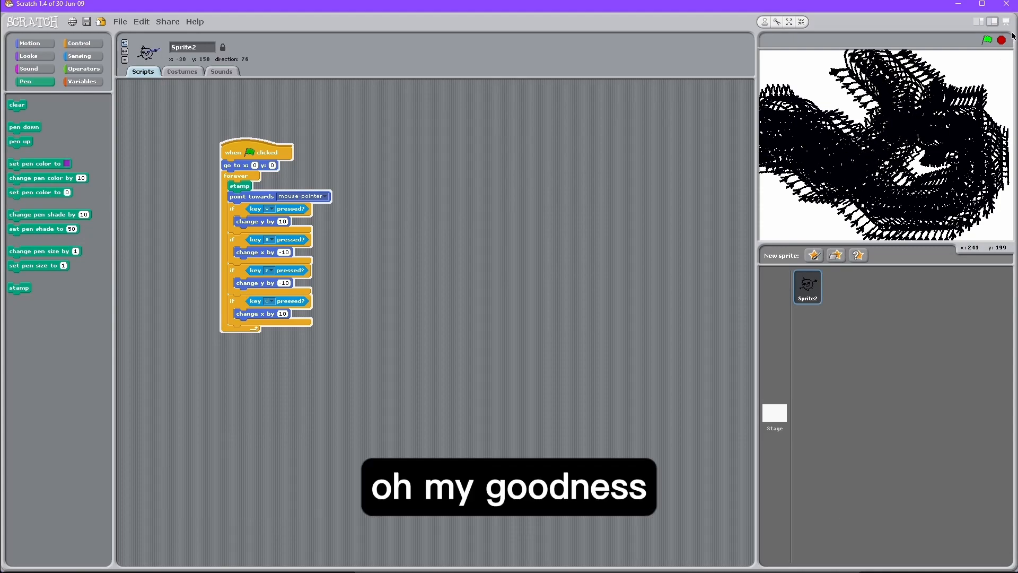
pyautogui.click(789, 21)
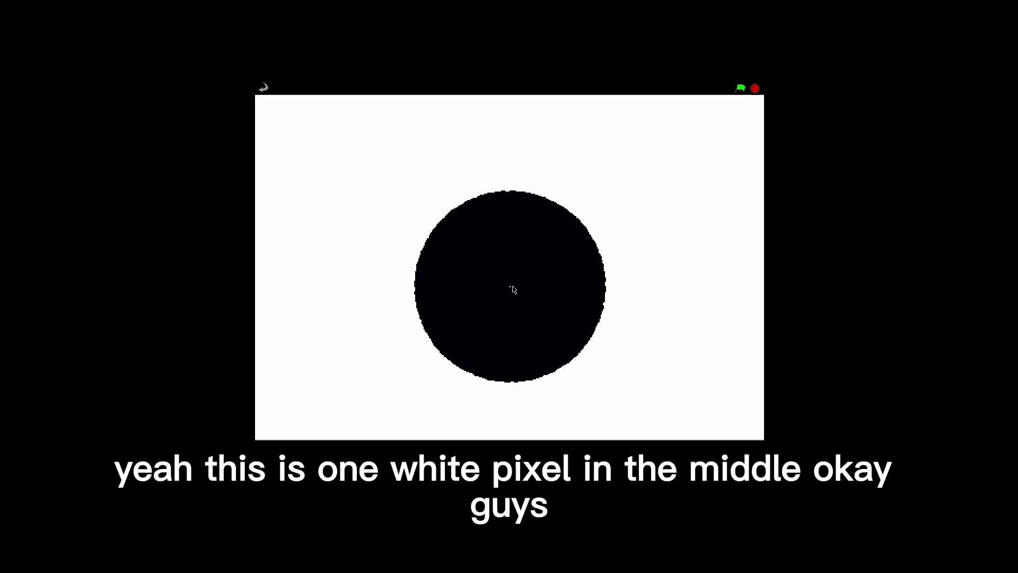
pyautogui.moveTo(515, 294)
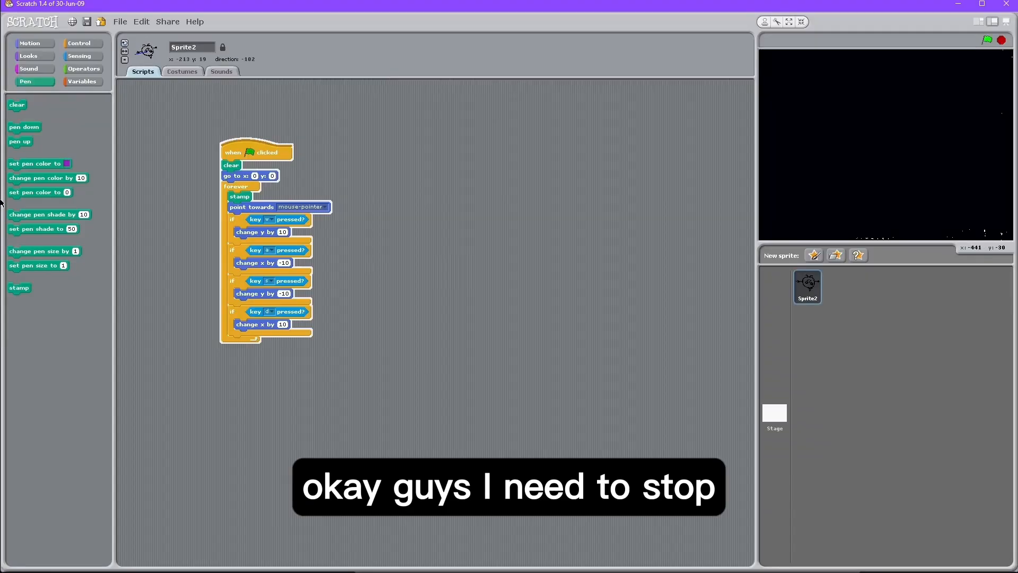
# - Restart the script and put pen down at the start of the forever loop, replacing stamp
pyautogui.click(1002, 41)
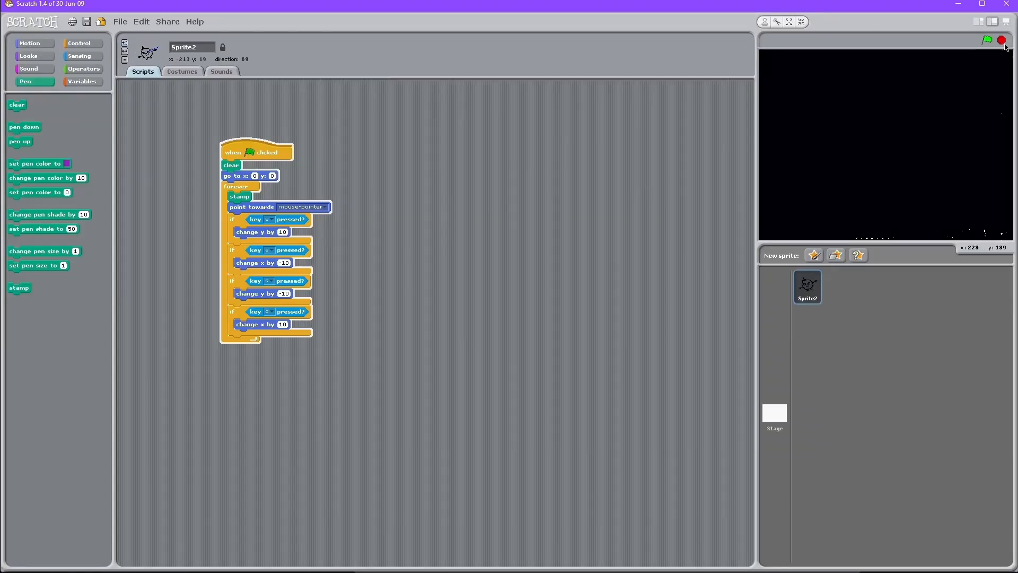
pyautogui.click(976, 41)
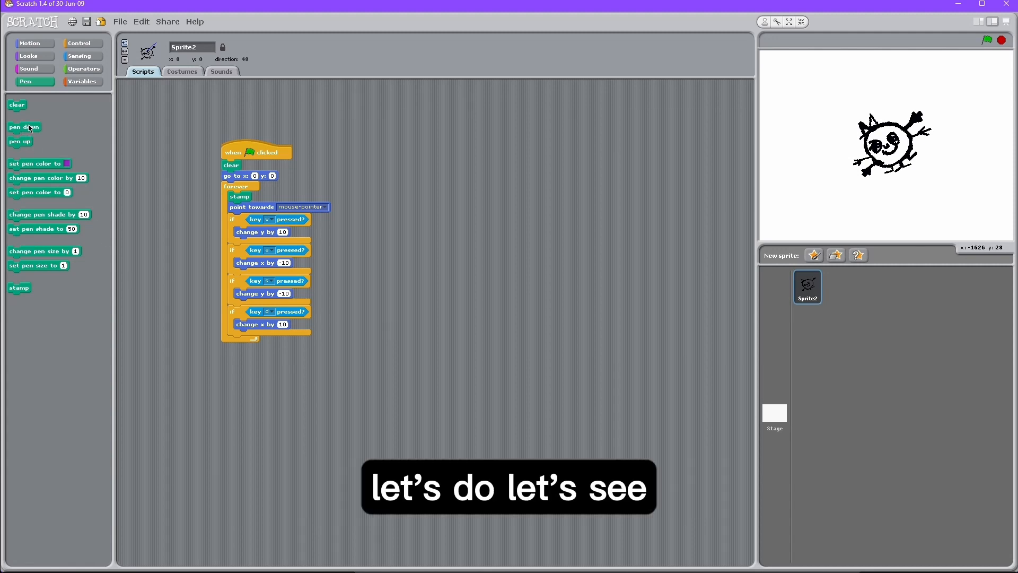
pyautogui.moveTo(24, 126); pyautogui.dragTo(327, 188)
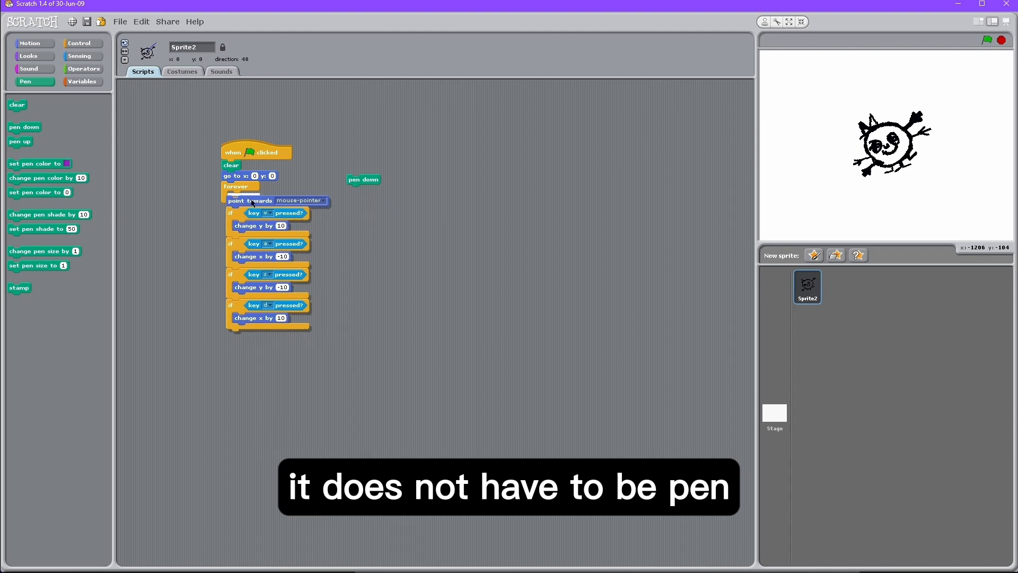
pyautogui.moveTo(363, 179); pyautogui.dragTo(243, 196)
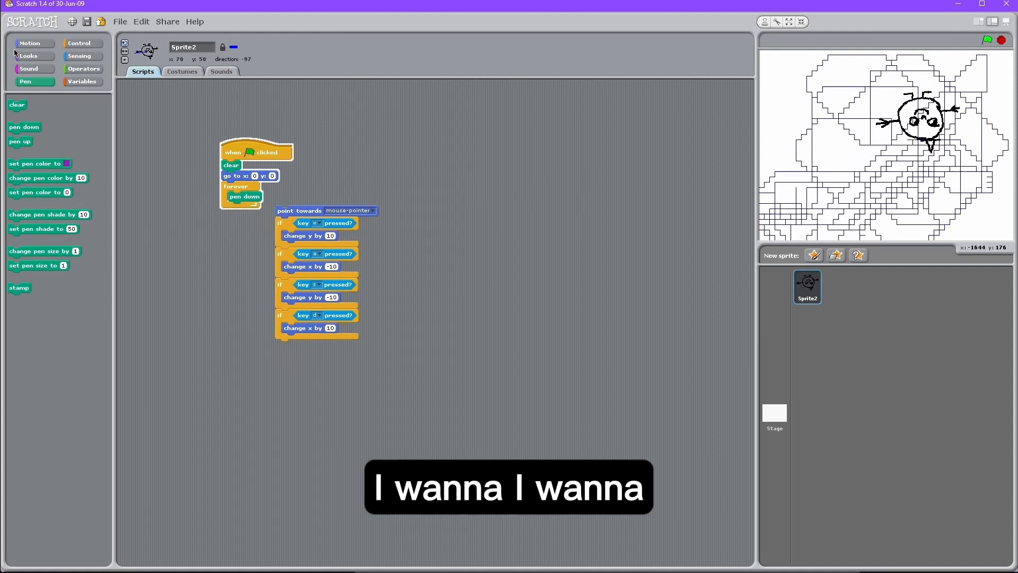
# - Reattach the point-towards and WASD key-check stack beneath pen down in the loop
pyautogui.click(29, 42)
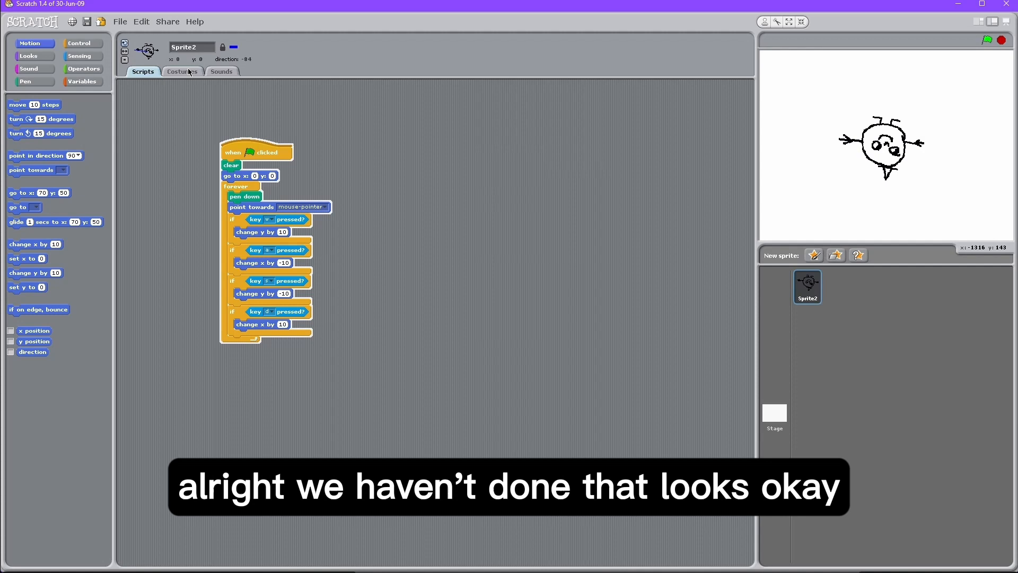
pyautogui.click(27, 56)
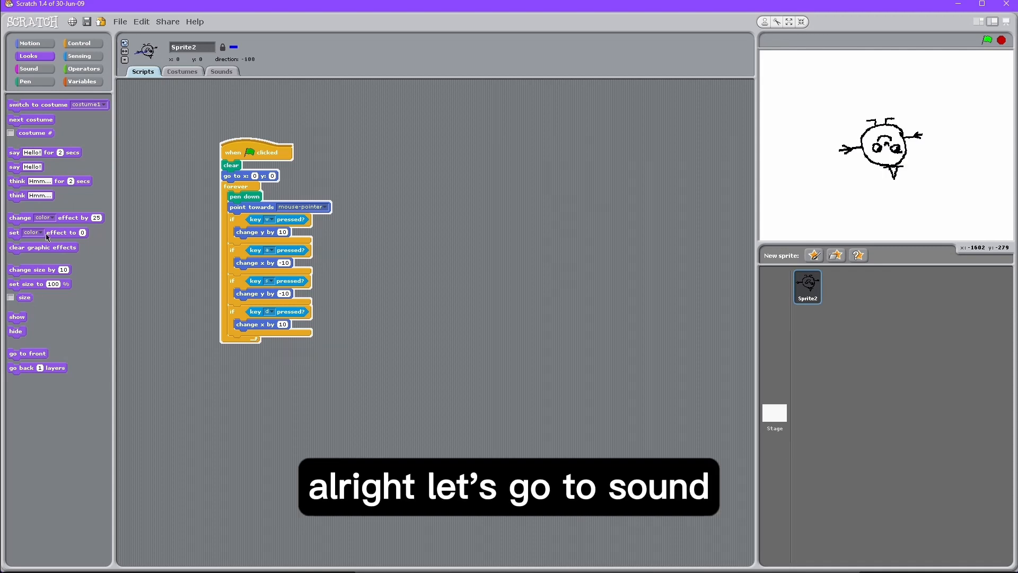
# - Add a play drum block and a rest into the forever loop
pyautogui.click(221, 71)
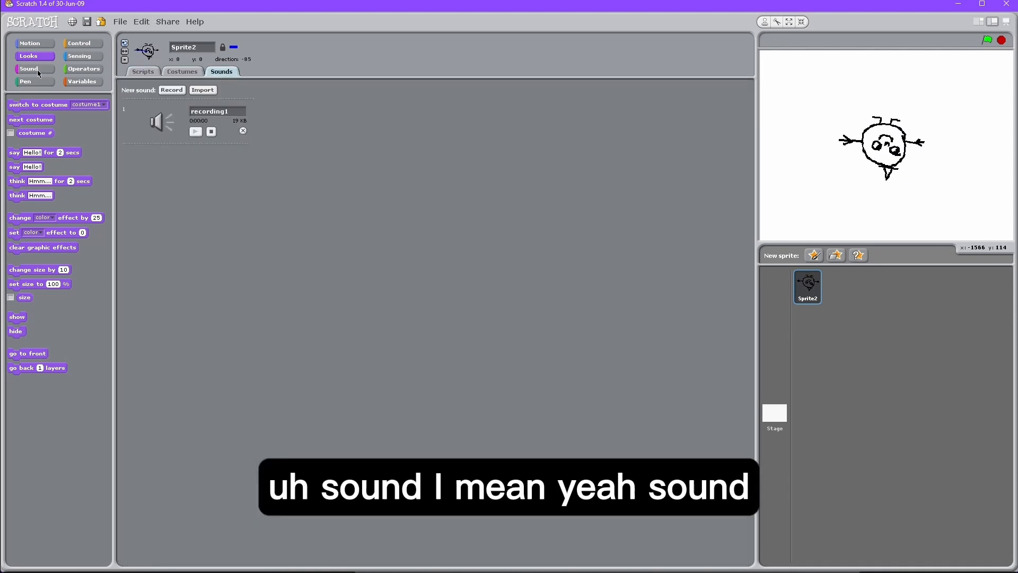
pyautogui.click(28, 69)
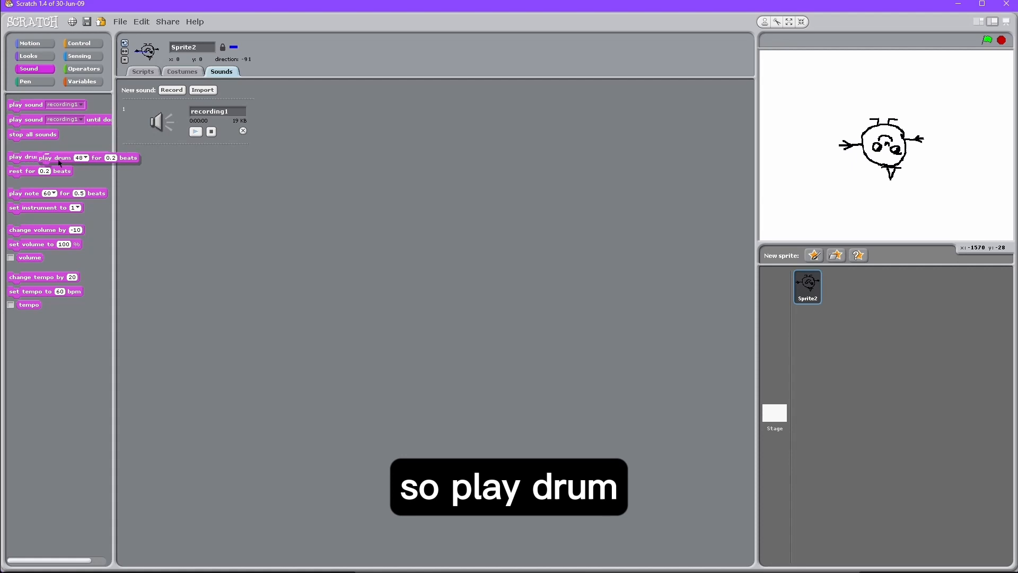
pyautogui.click(143, 71)
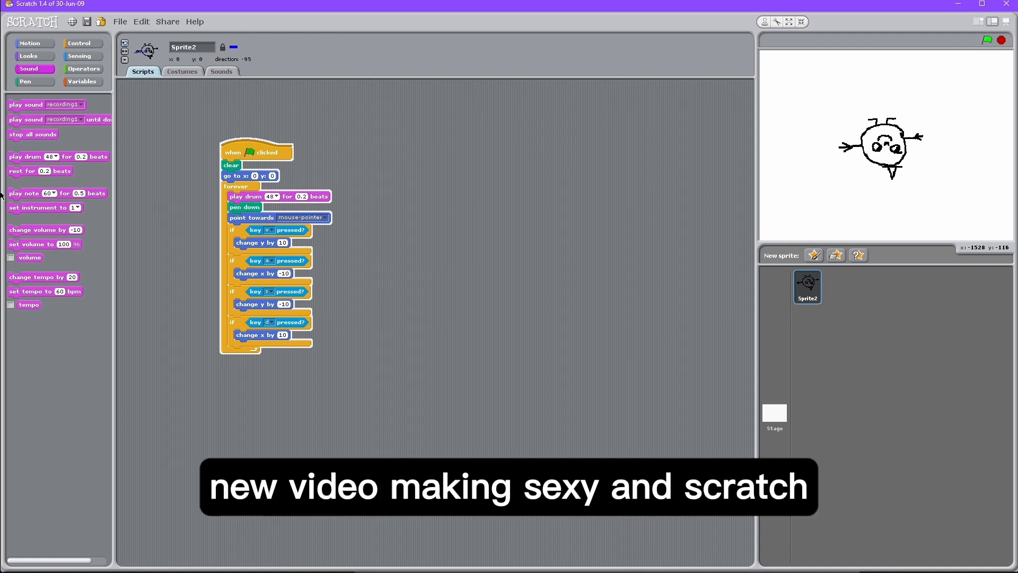
pyautogui.moveTo(40, 171); pyautogui.dragTo(254, 206)
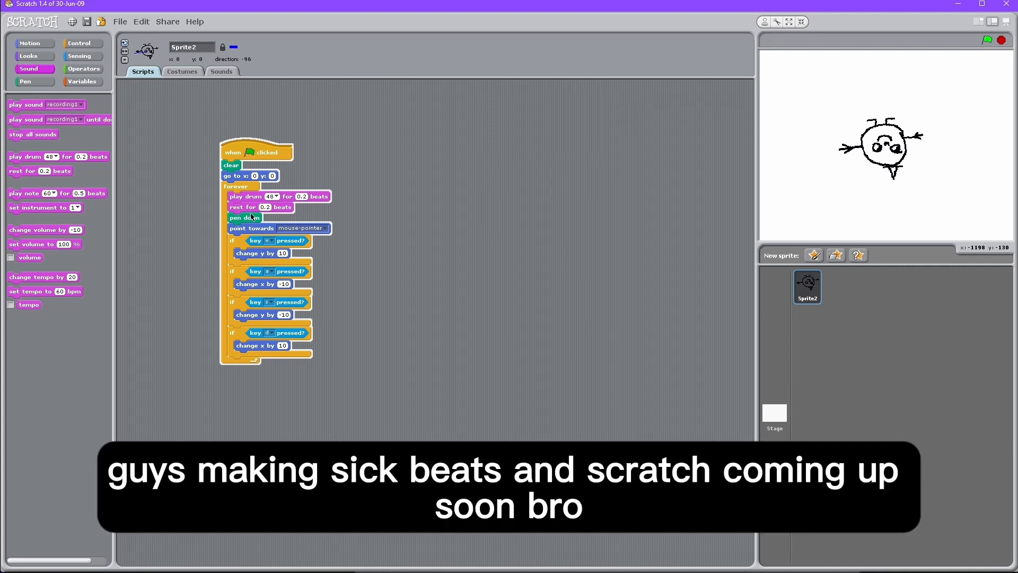
pyautogui.click(269, 196)
pyautogui.write('78')
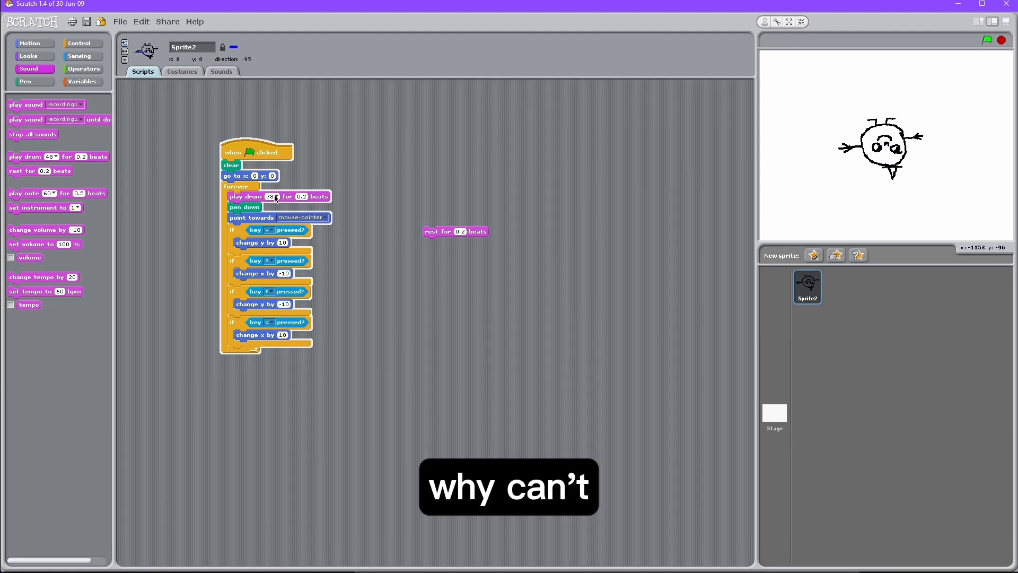
# - Try several drum sounds, settling on drum 67, and move the script right
pyautogui.click(274, 197)
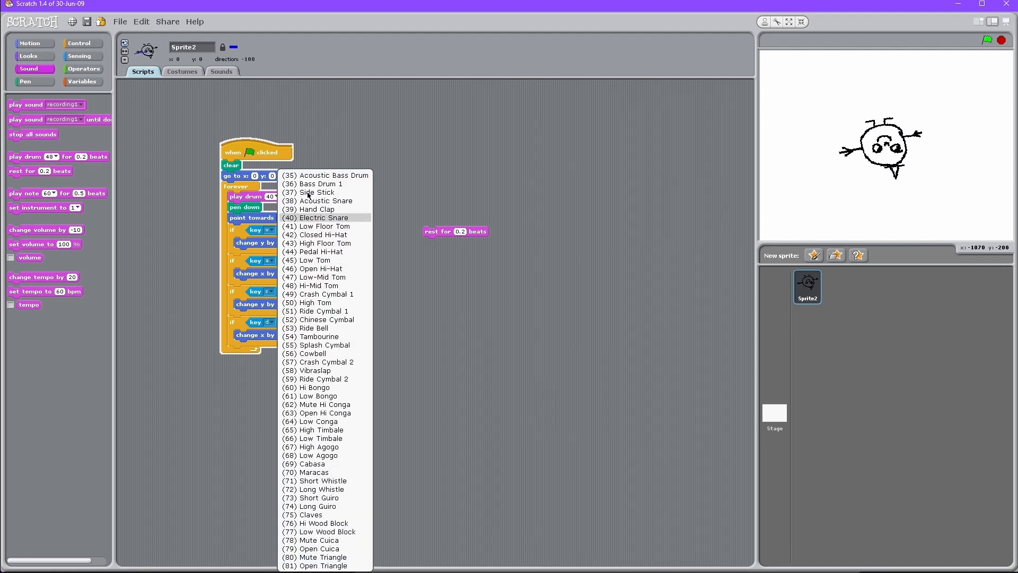
pyautogui.click(325, 200)
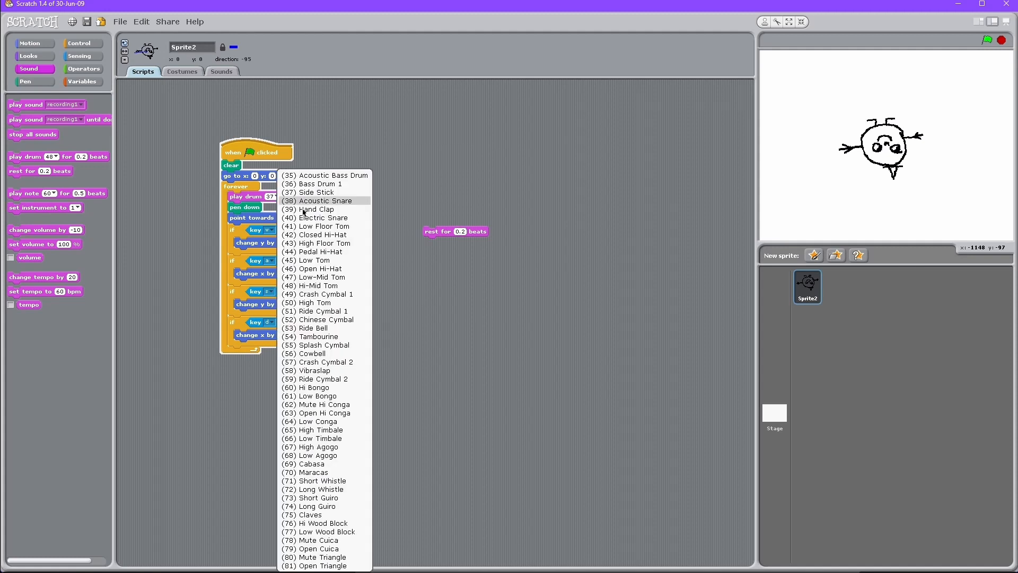
pyautogui.click(324, 320)
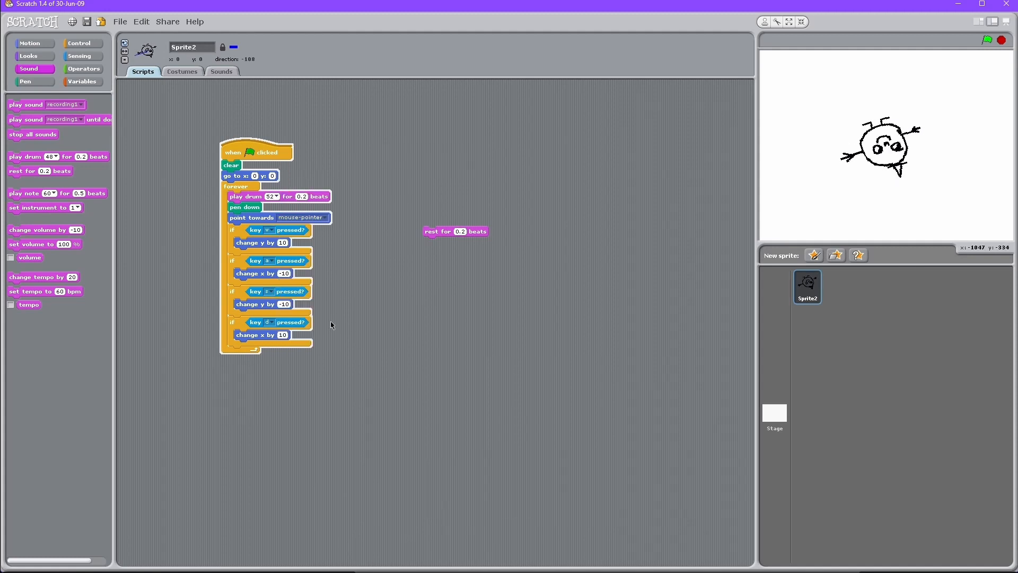
pyautogui.click(272, 196)
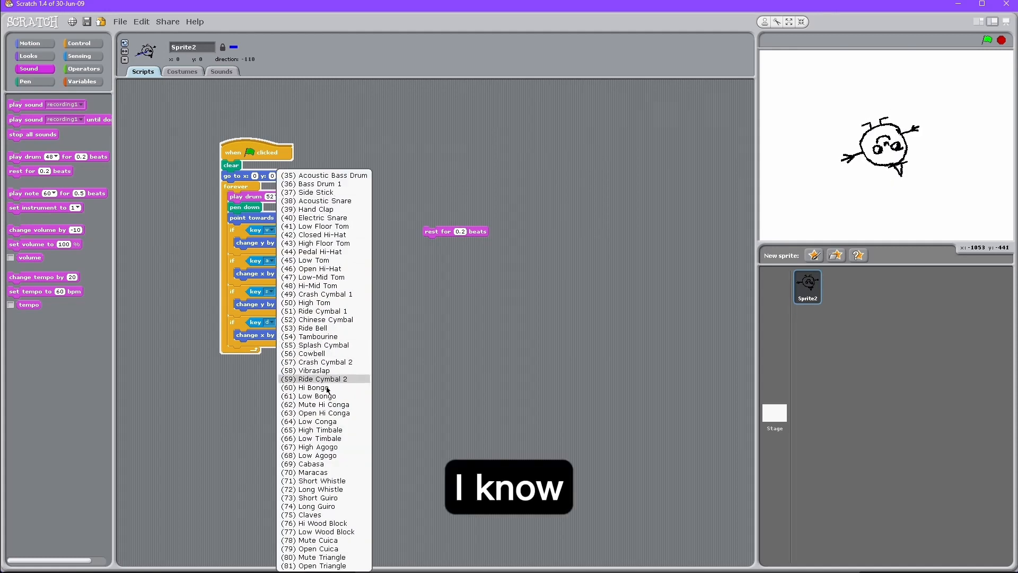
pyautogui.click(319, 446)
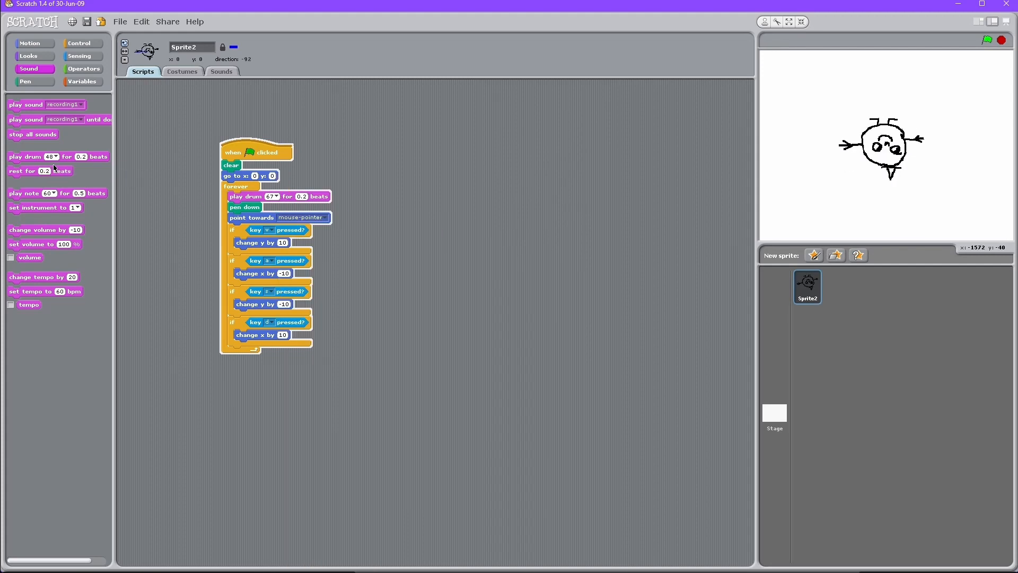
pyautogui.moveTo(26, 193); pyautogui.dragTo(413, 233)
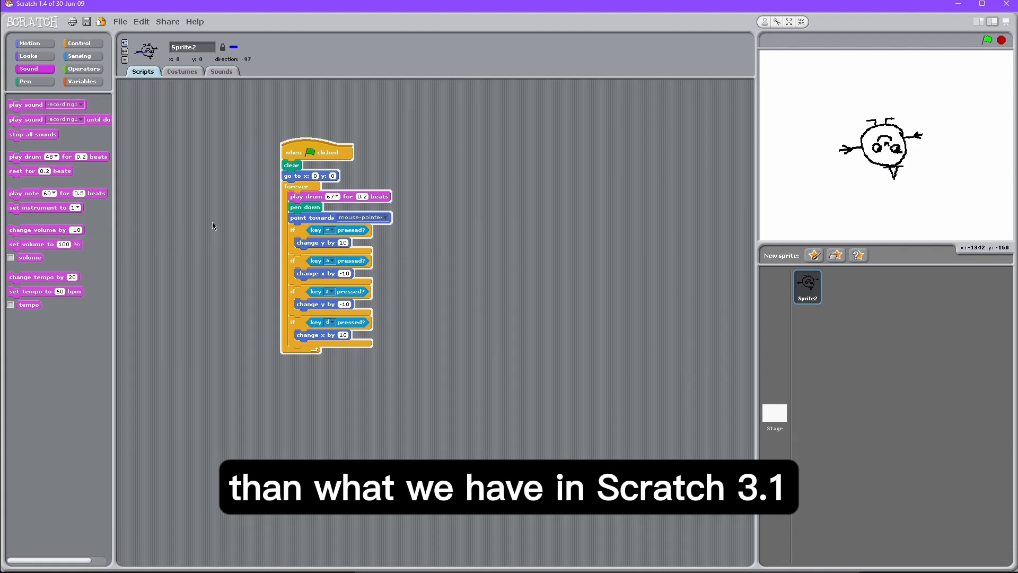
# - Remove the drum block and put set instrument to Gunshot at the script start
pyautogui.moveTo(305, 206); pyautogui.dragTo(375, 216)
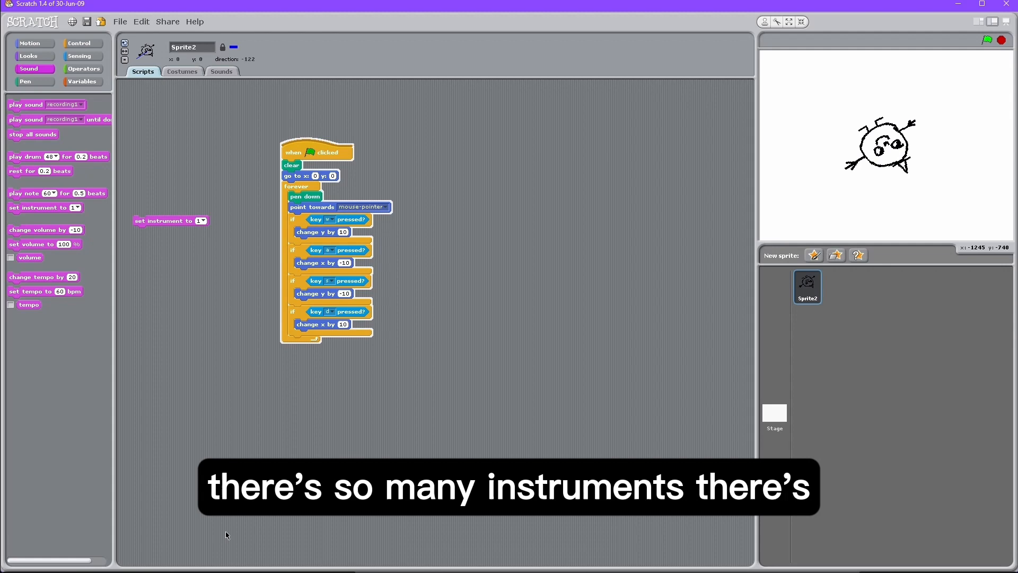
pyautogui.click(201, 221)
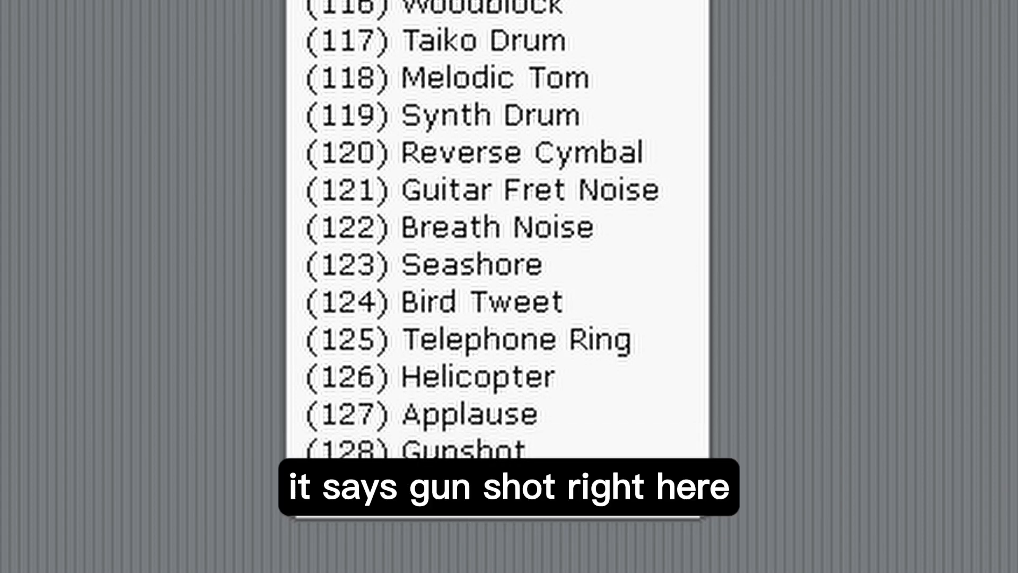
pyautogui.click(432, 455)
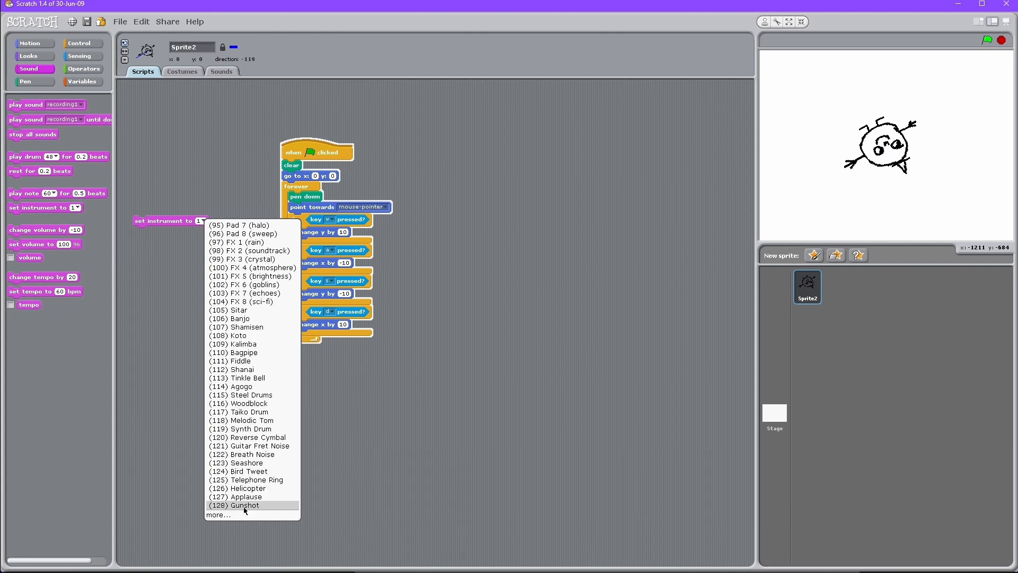
pyautogui.click(235, 505)
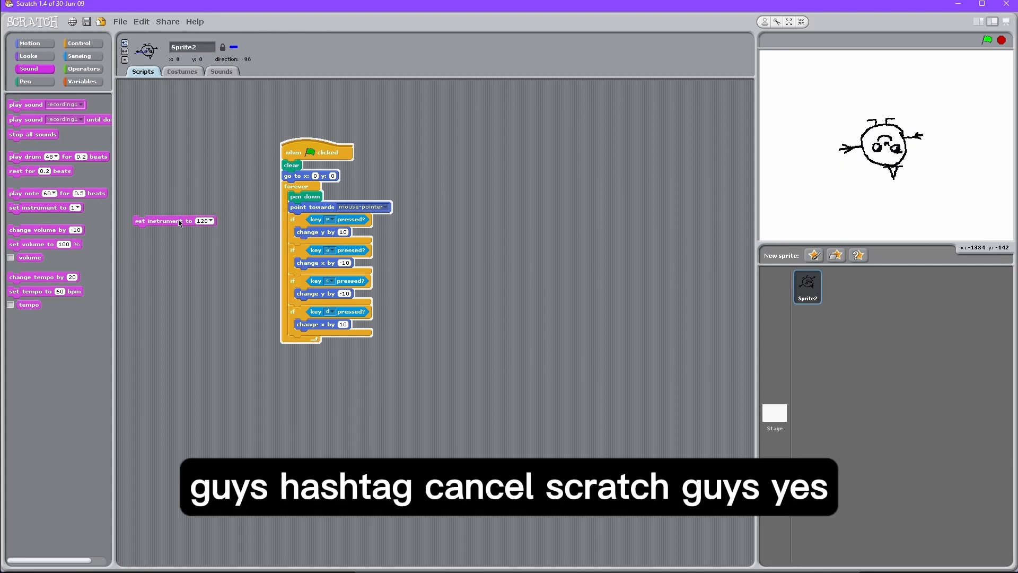
pyautogui.moveTo(173, 220); pyautogui.dragTo(312, 179)
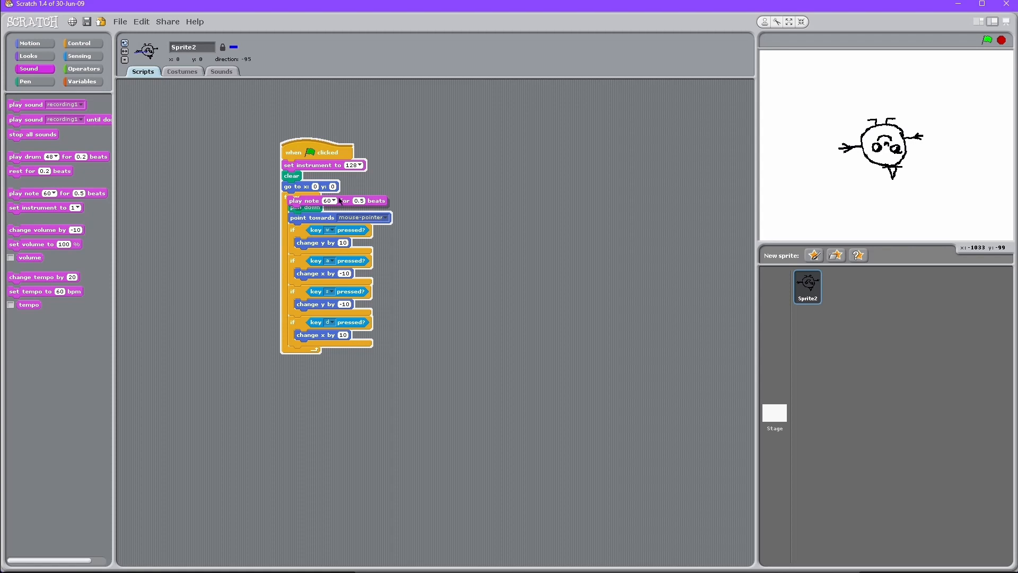
# - Run the script with play note 60, then switch the instrument to 11
pyautogui.click(990, 40)
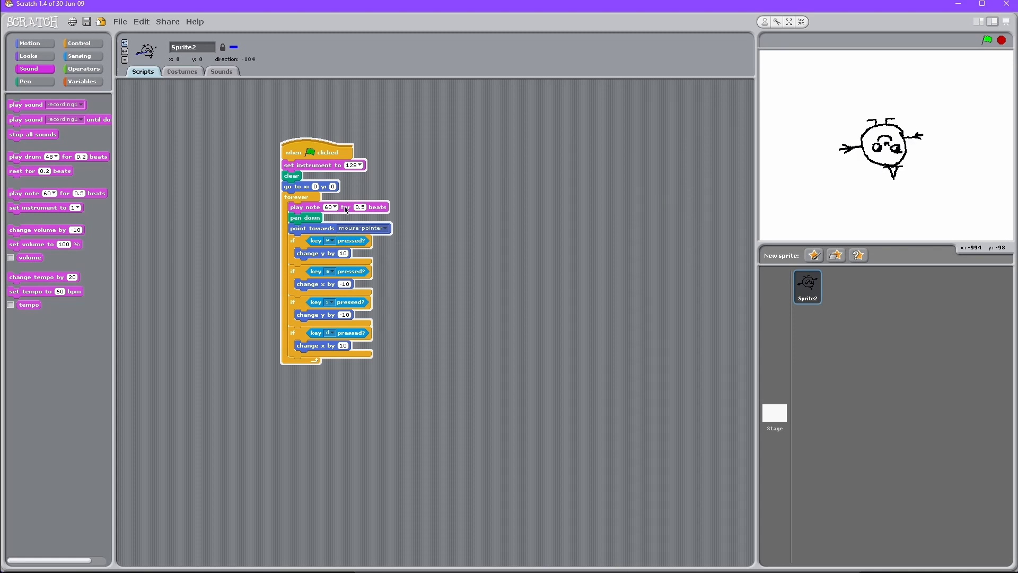
pyautogui.click(359, 165)
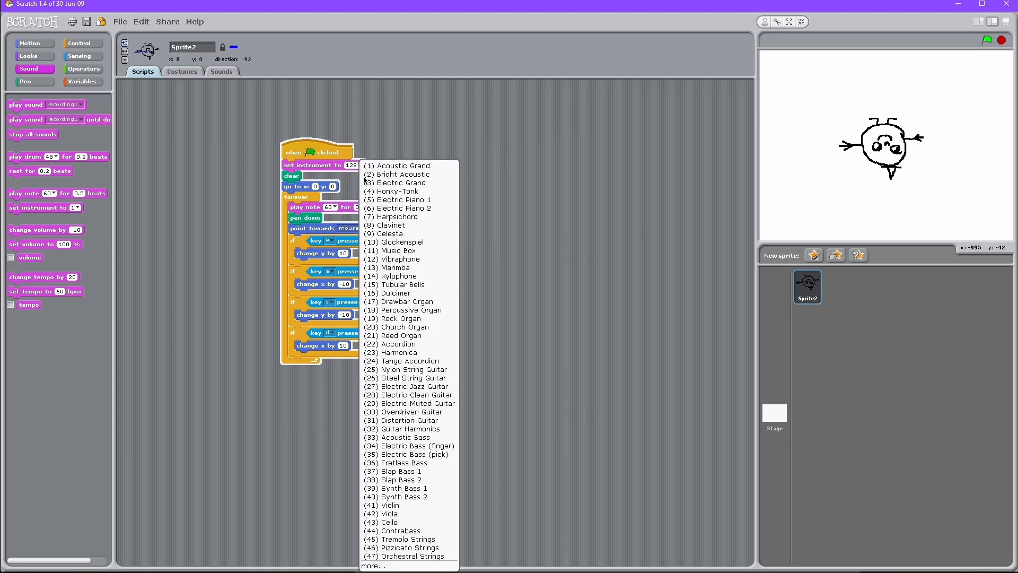
pyautogui.click(394, 250)
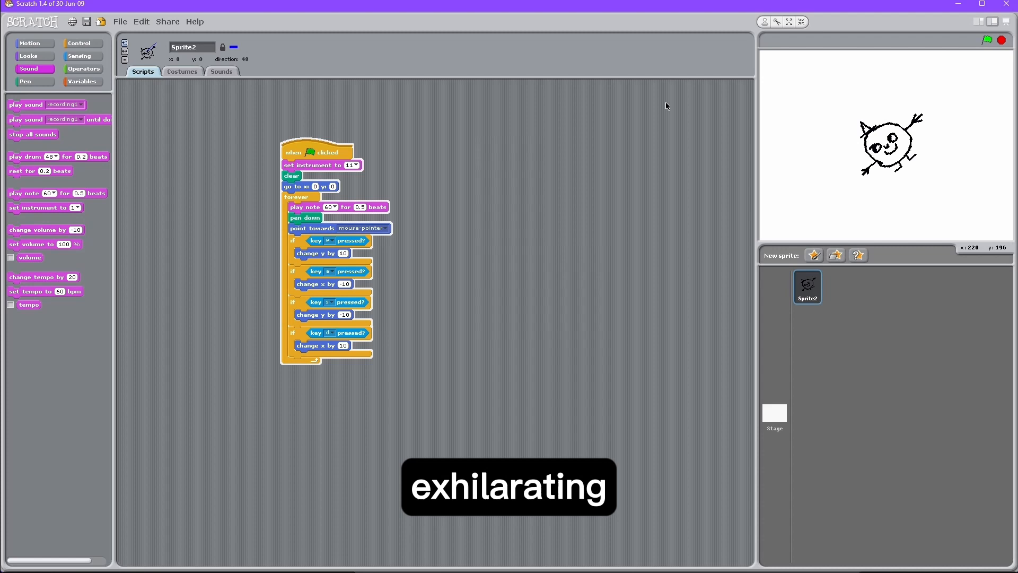
# - Drag the set instrument and play note 60 blocks out of the script
pyautogui.moveTo(305, 218); pyautogui.dragTo(418, 238)
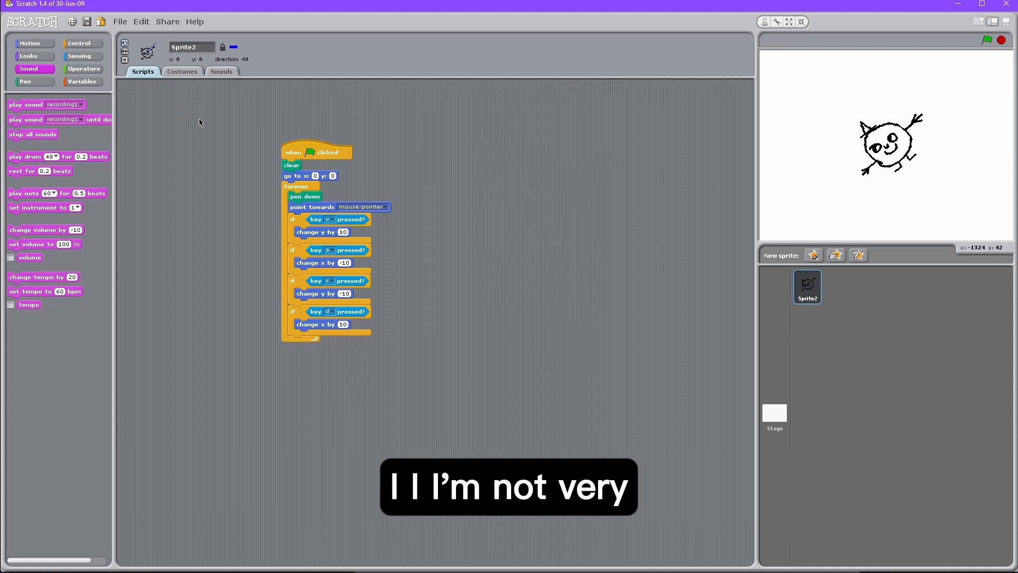
# - Run the force gravity scripts and view the stage full screen, with force reaching -11
pyautogui.click(83, 43)
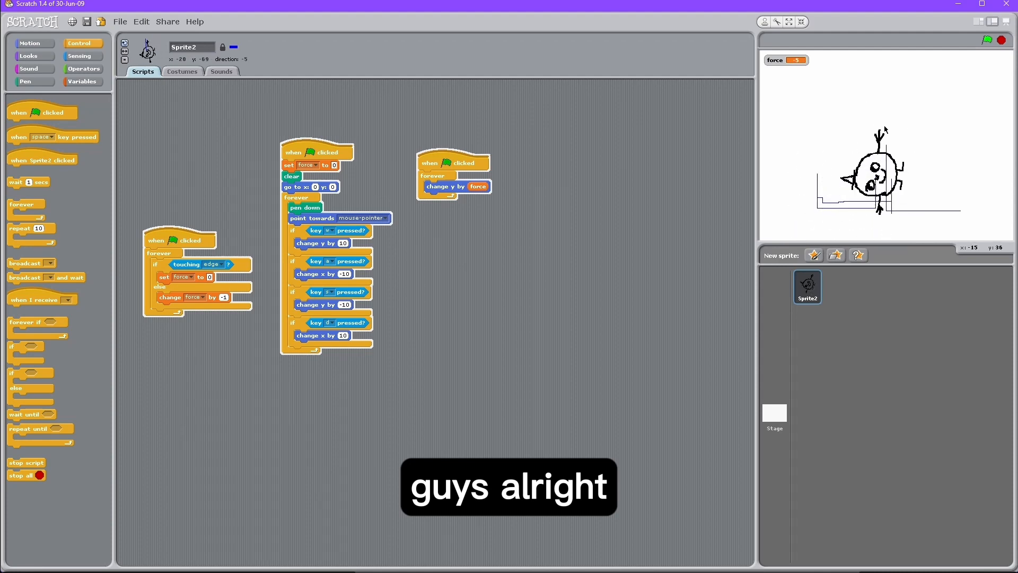
pyautogui.click(798, 22)
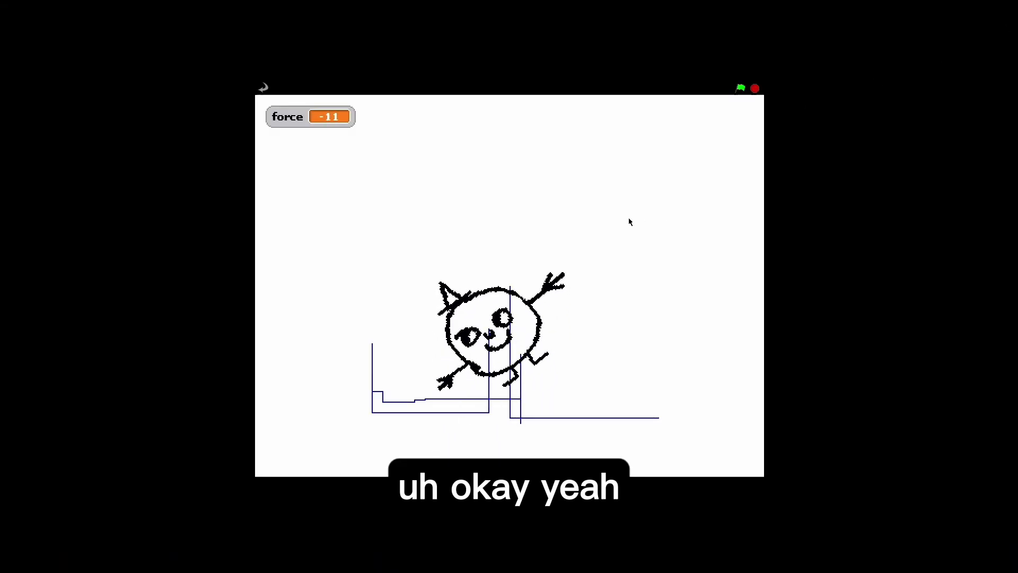